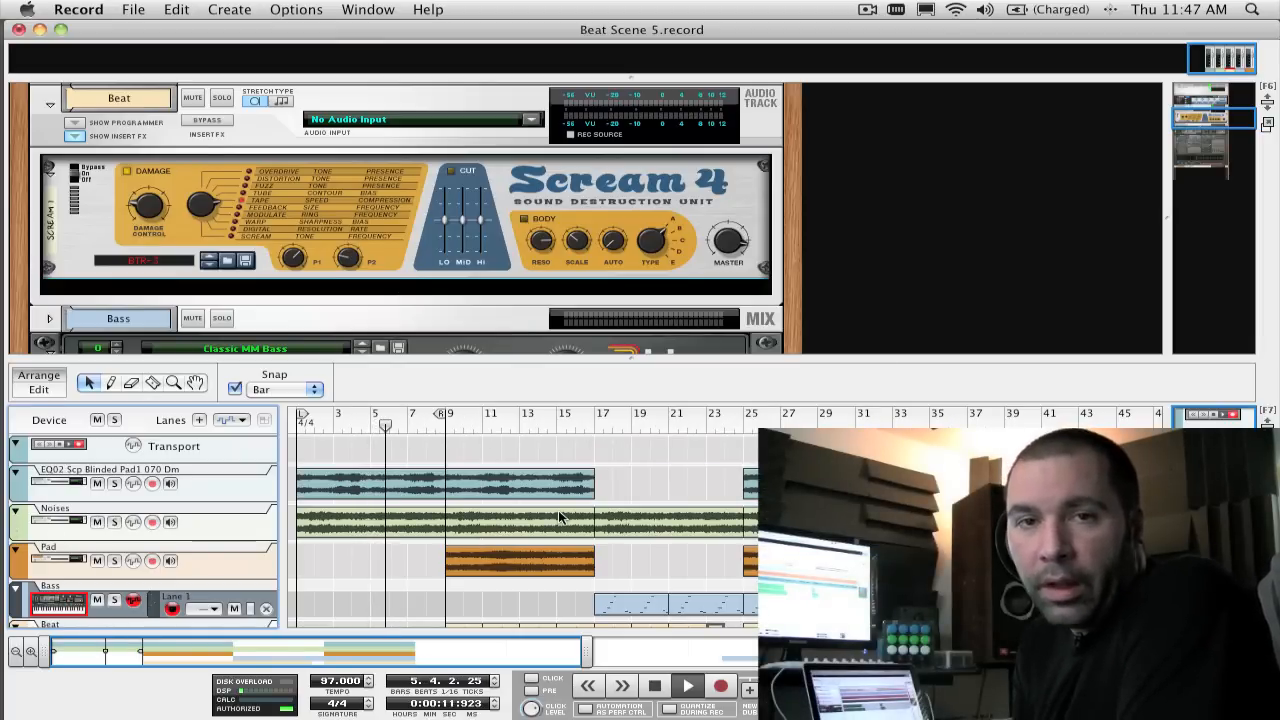
Export the loop as Tape Stop Effect.aif at 24-bit, 44,100 Hz.
left_click(688, 685)
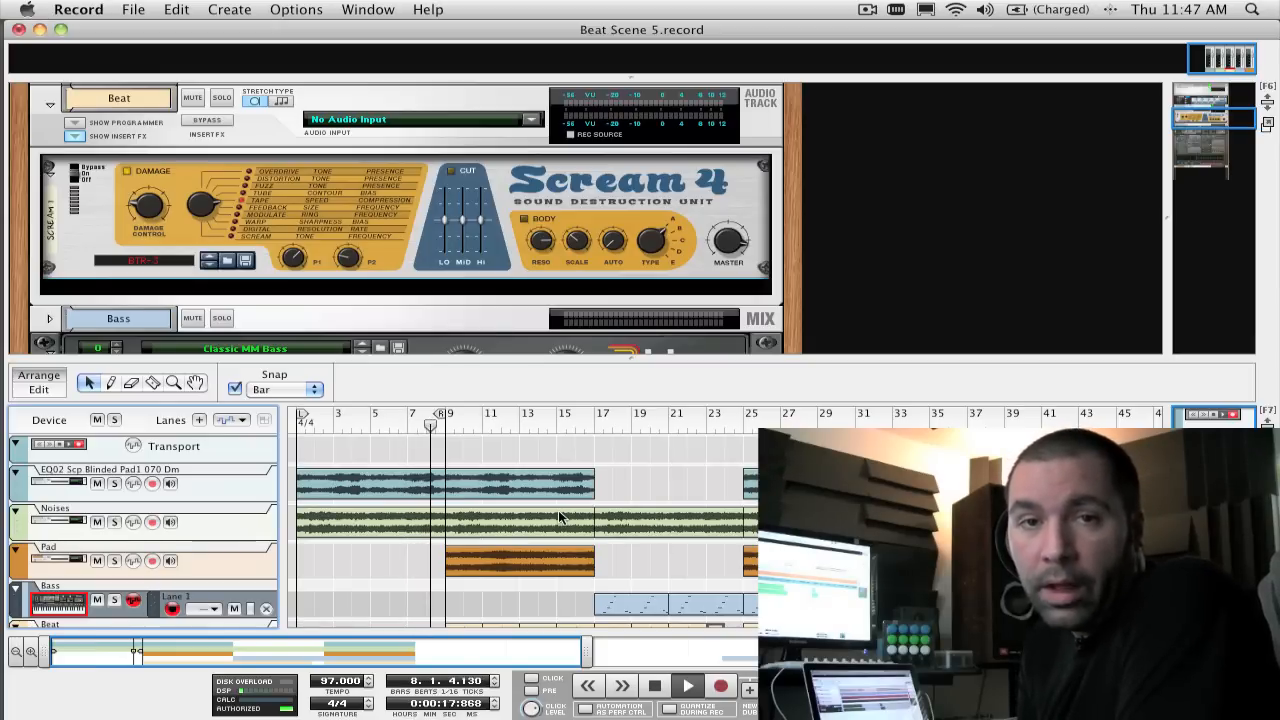
left_click(688, 685)
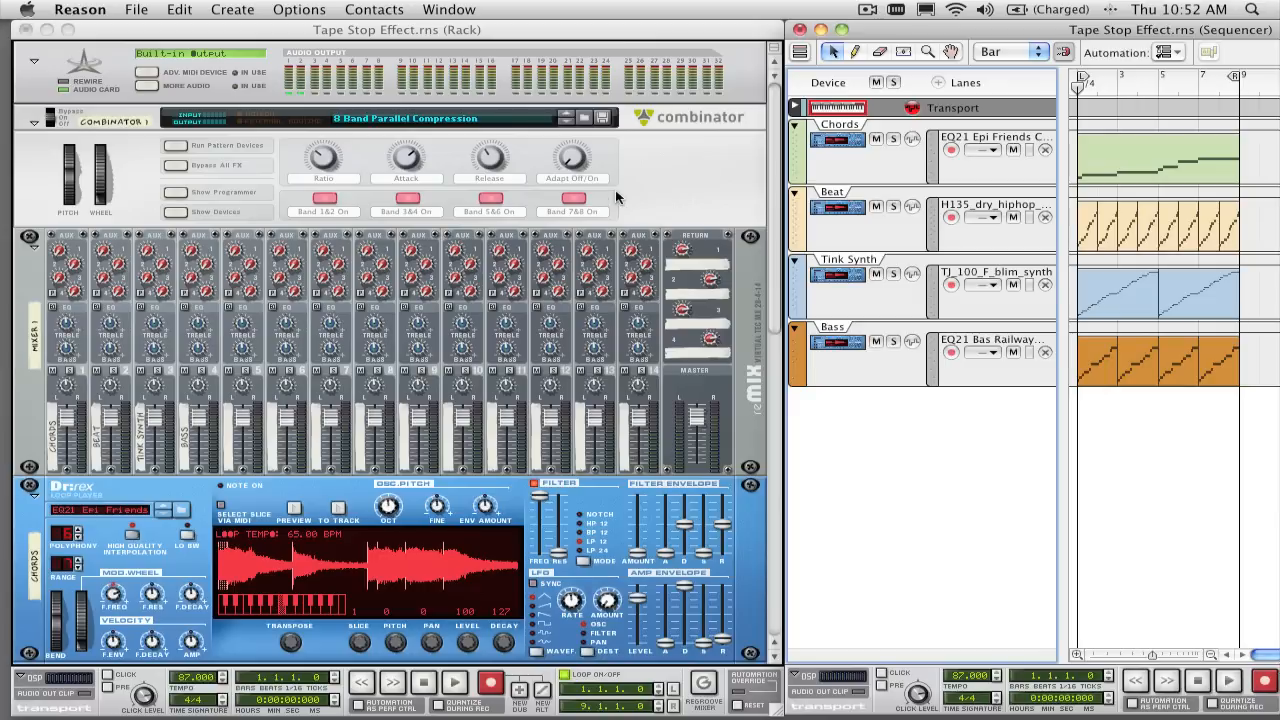
mouse_move(1100, 84)
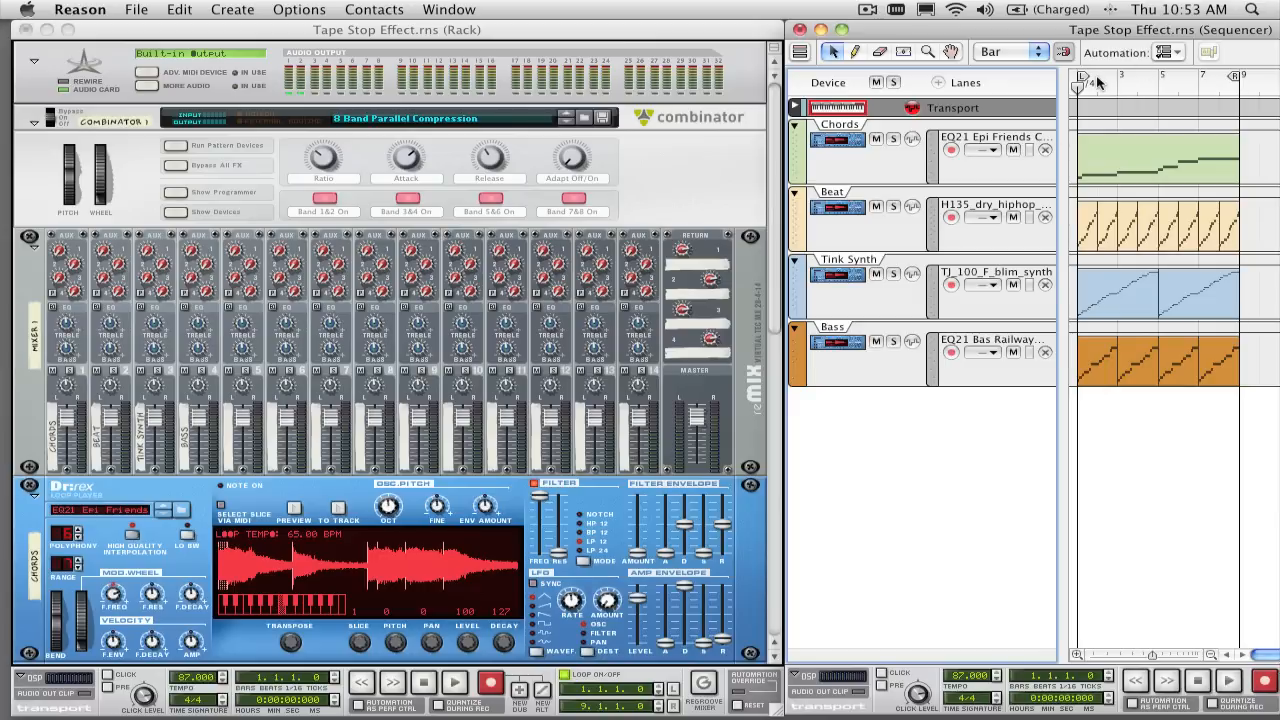
mouse_move(1088, 80)
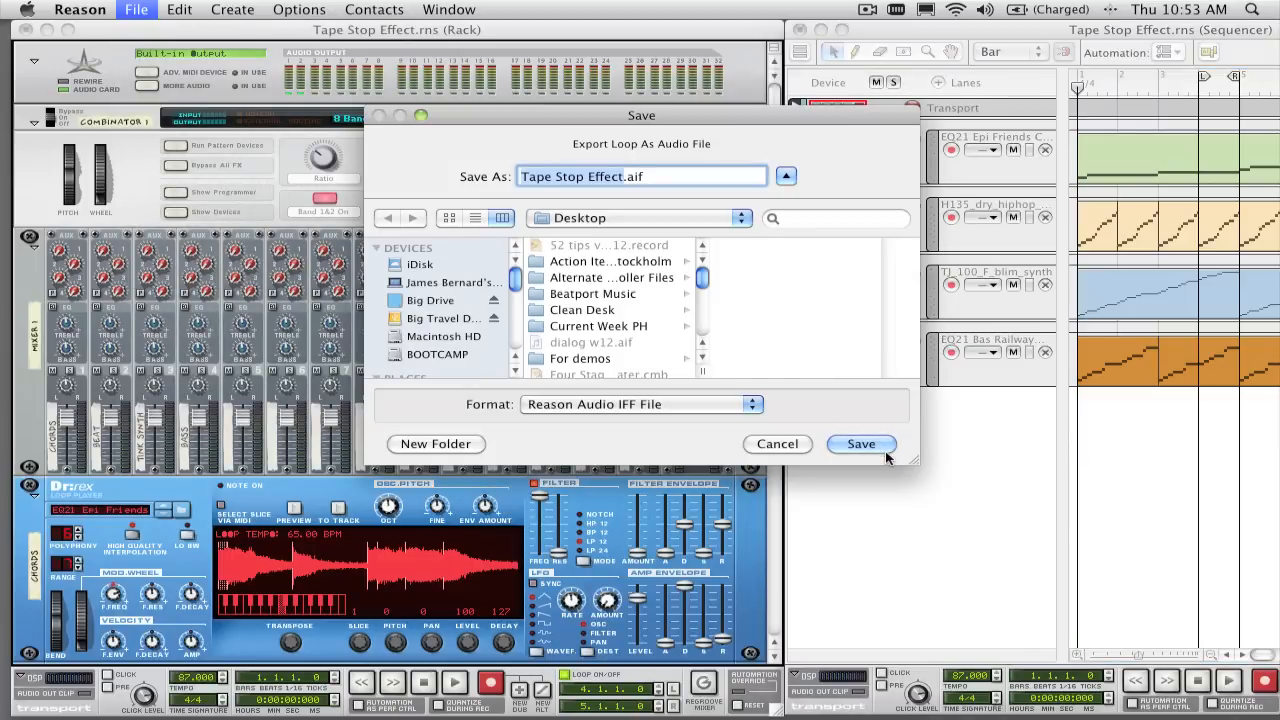
left_click(861, 443)
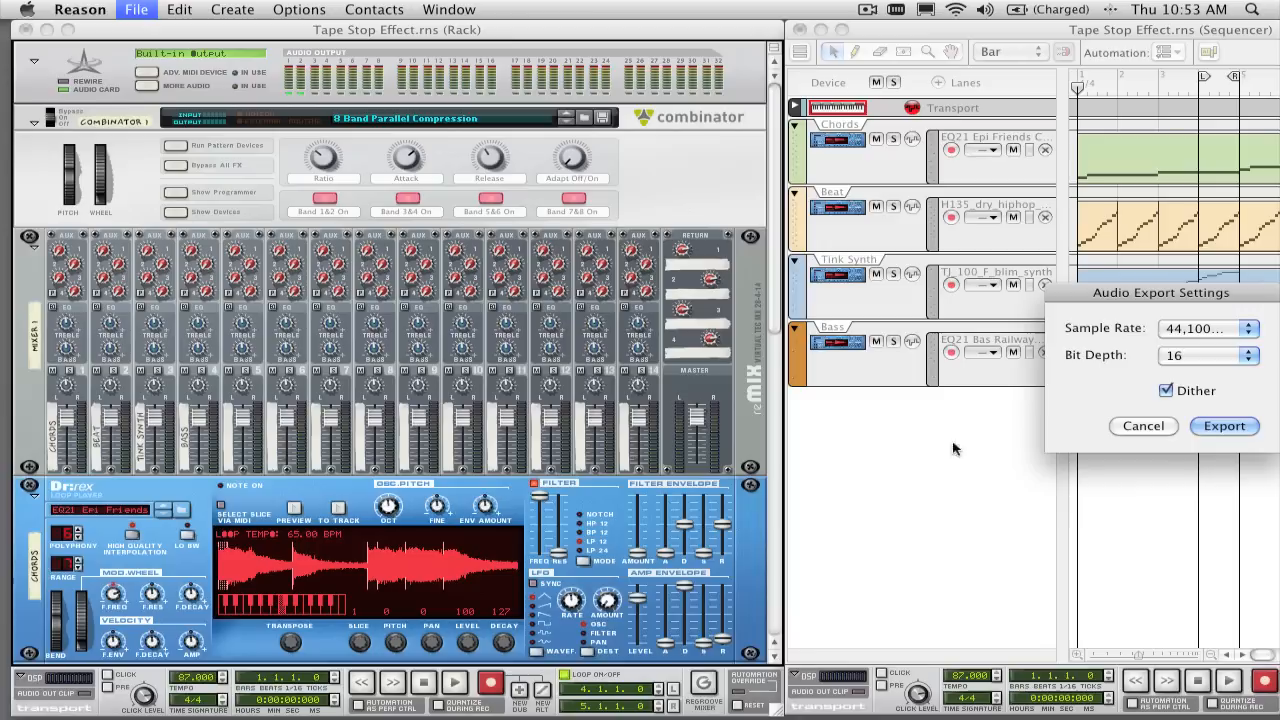
left_click(1205, 355)
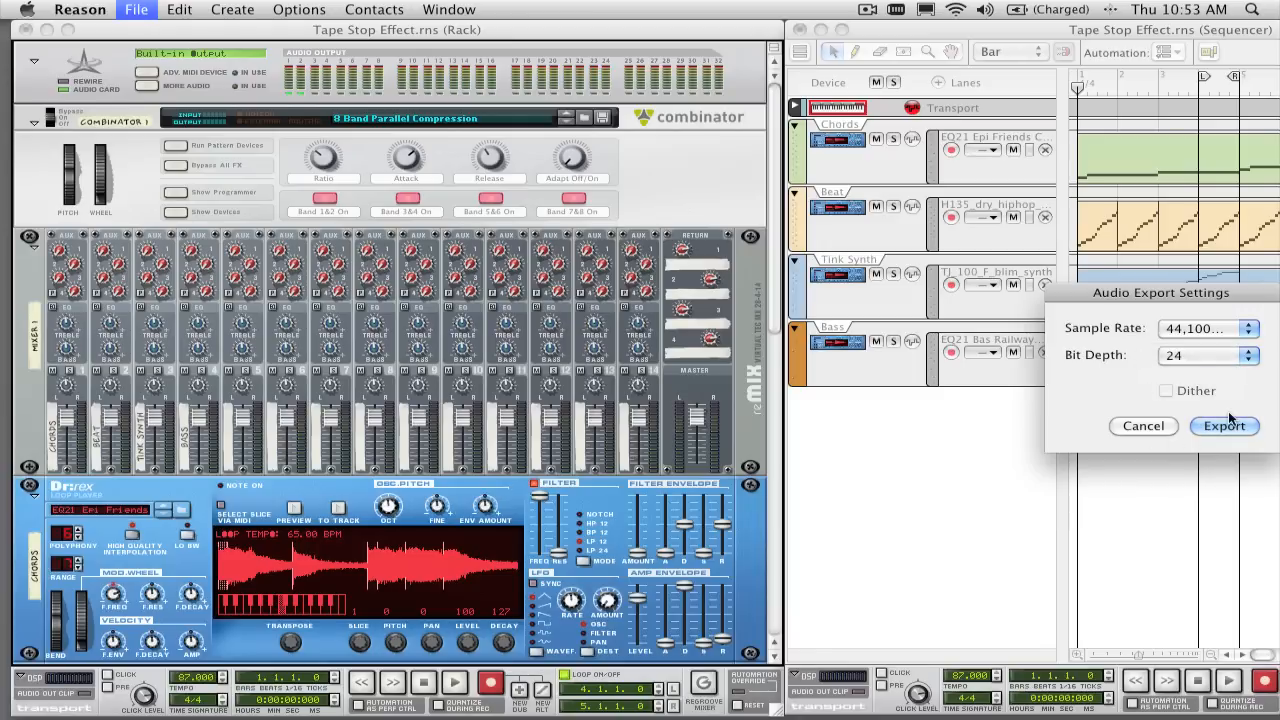
left_click(1223, 425)
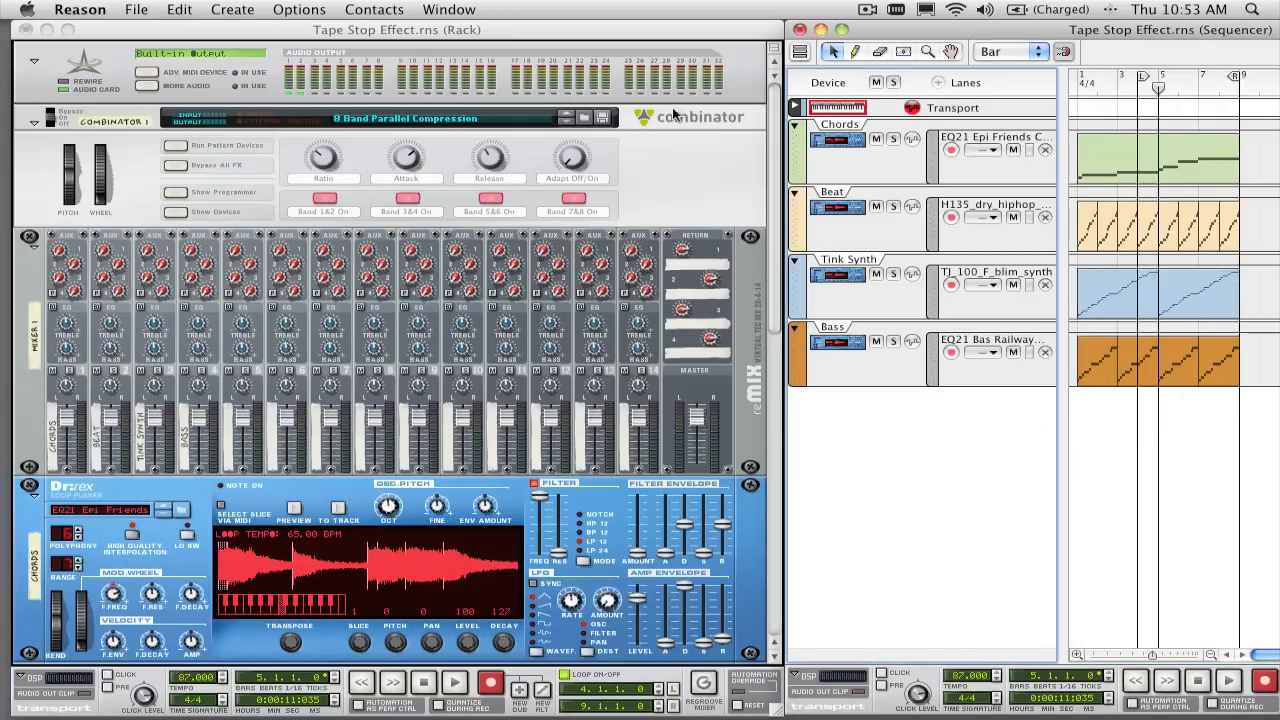
Add an NN-XT Advanced Sampler and initialize it to an empty patch.
left_click(232, 9)
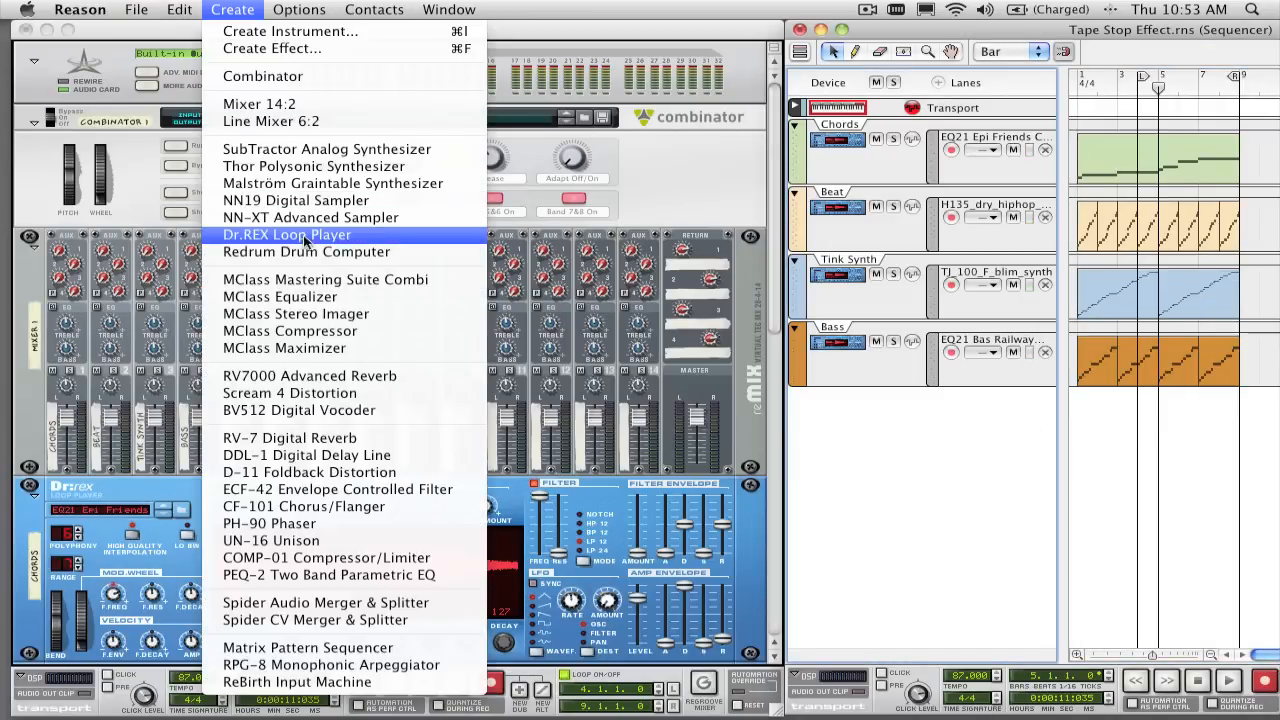
left_click(311, 217)
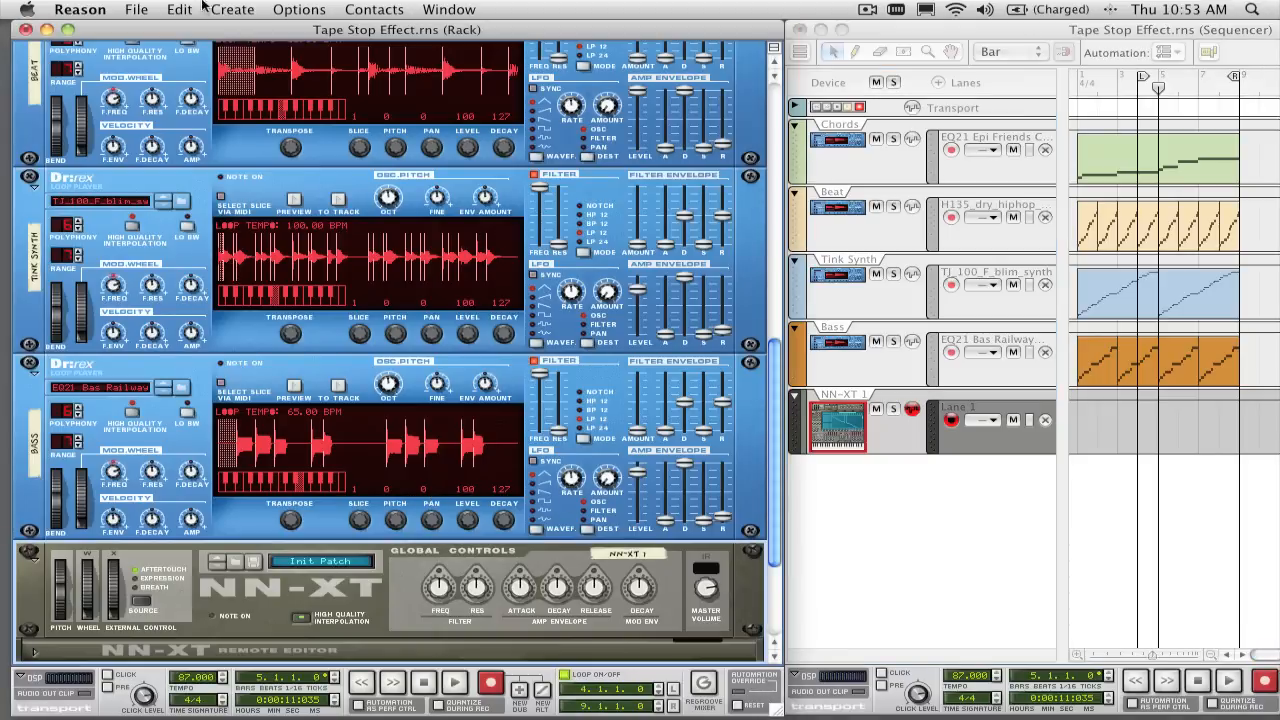
left_click(179, 9)
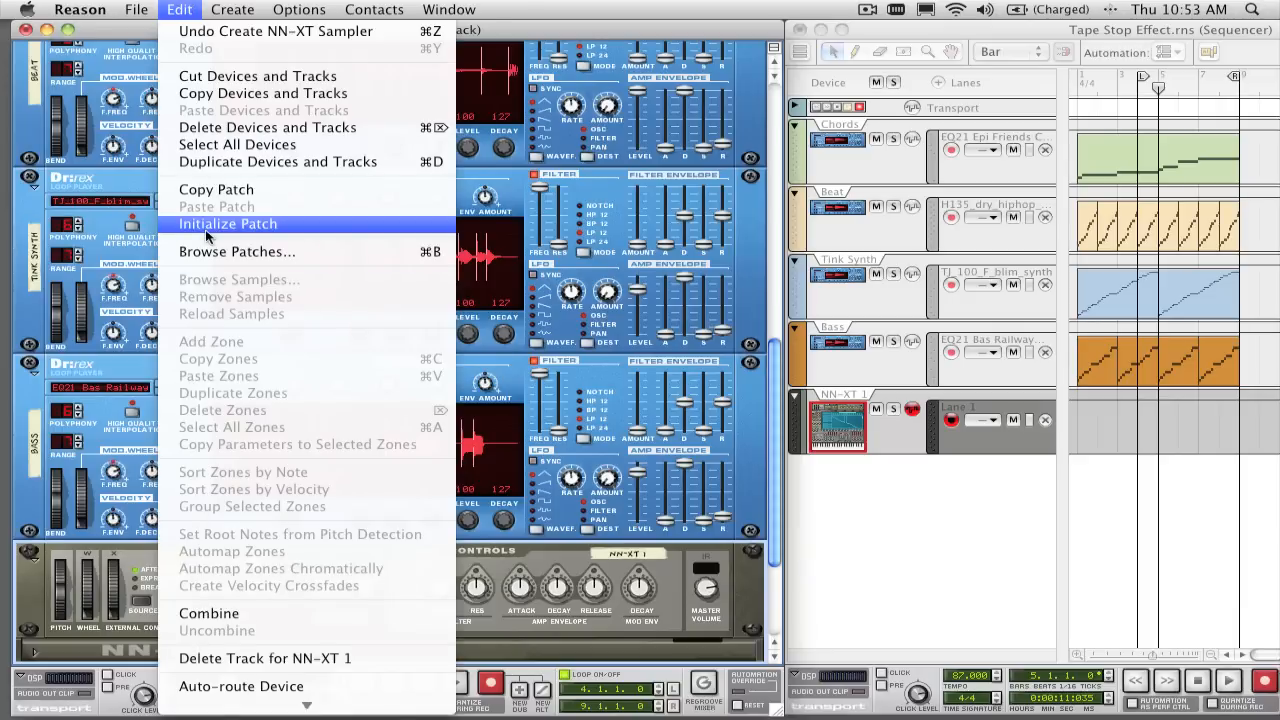
left_click(228, 223)
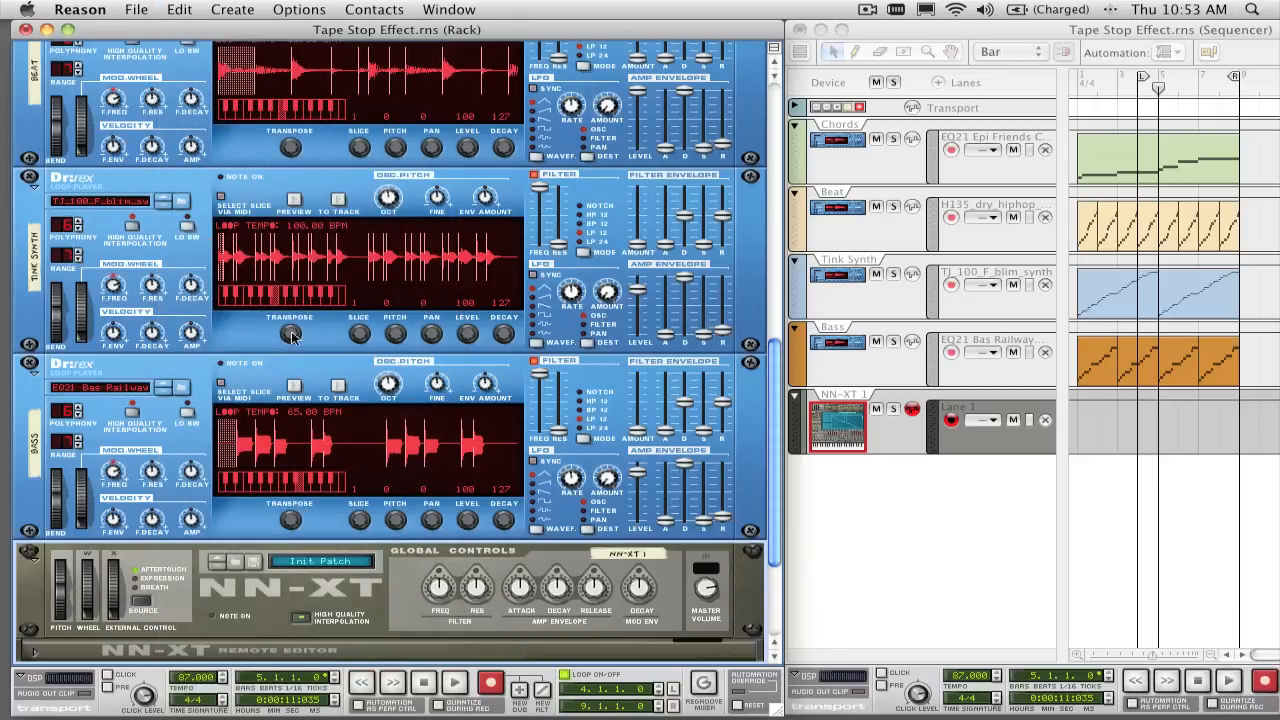
Load the Tape Stop Effect.aif sample into the NN-XT.
scroll("down", 3)
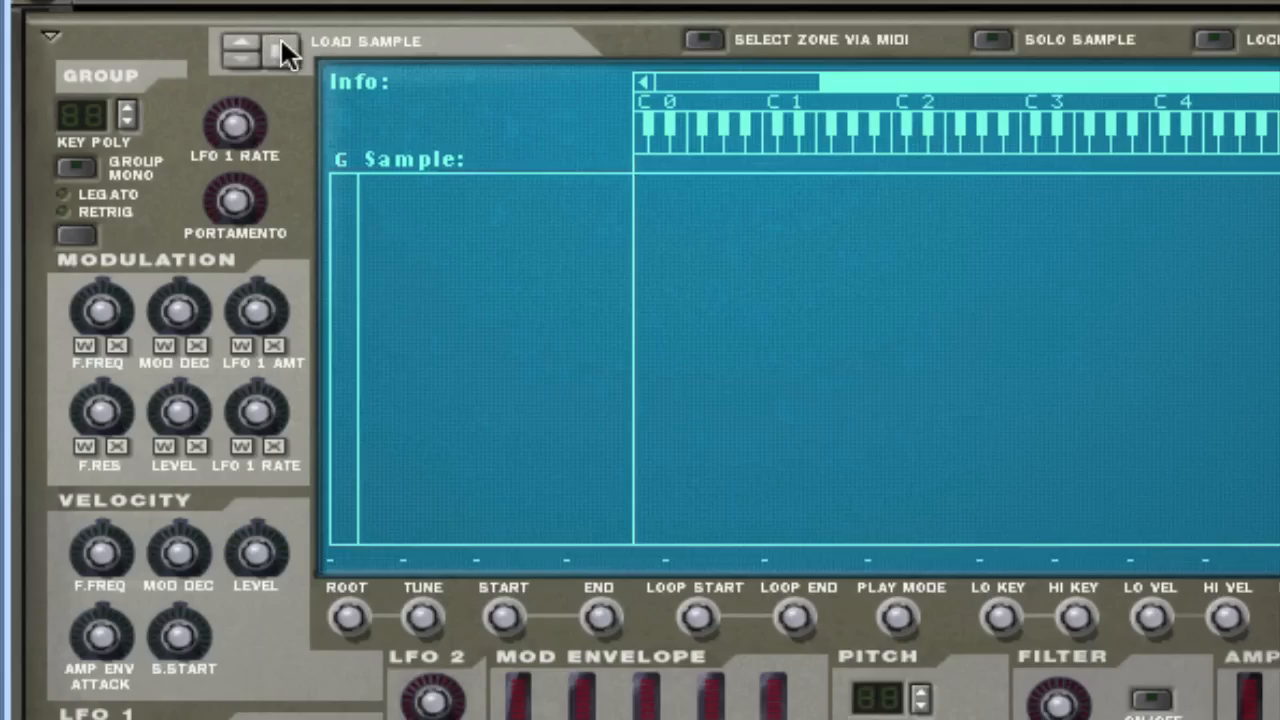
left_click(283, 52)
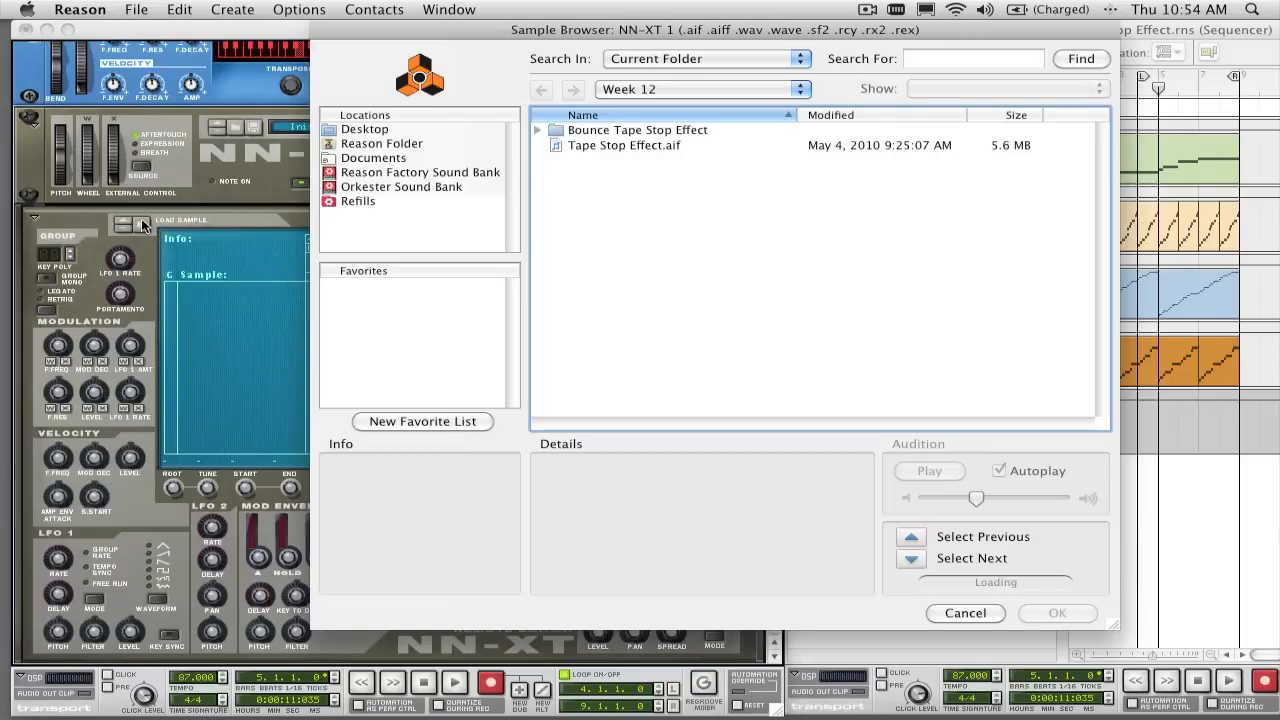
left_click(365, 129)
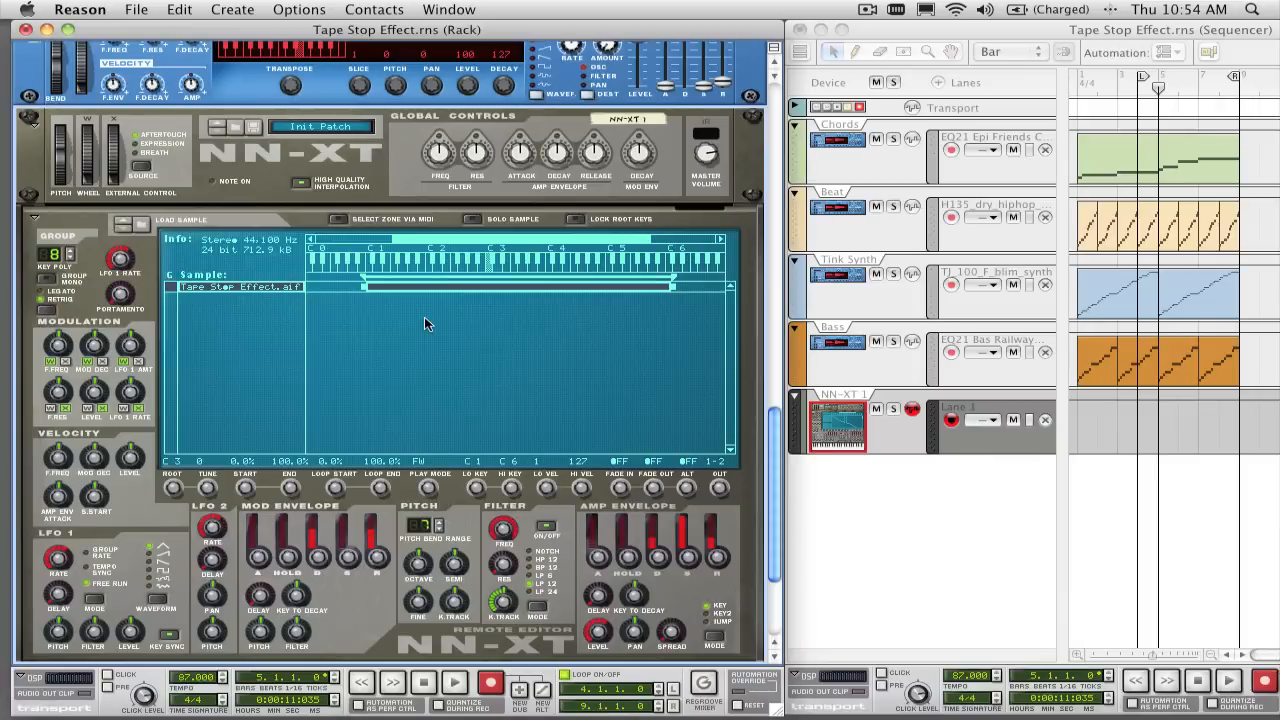
mouse_move(490, 270)
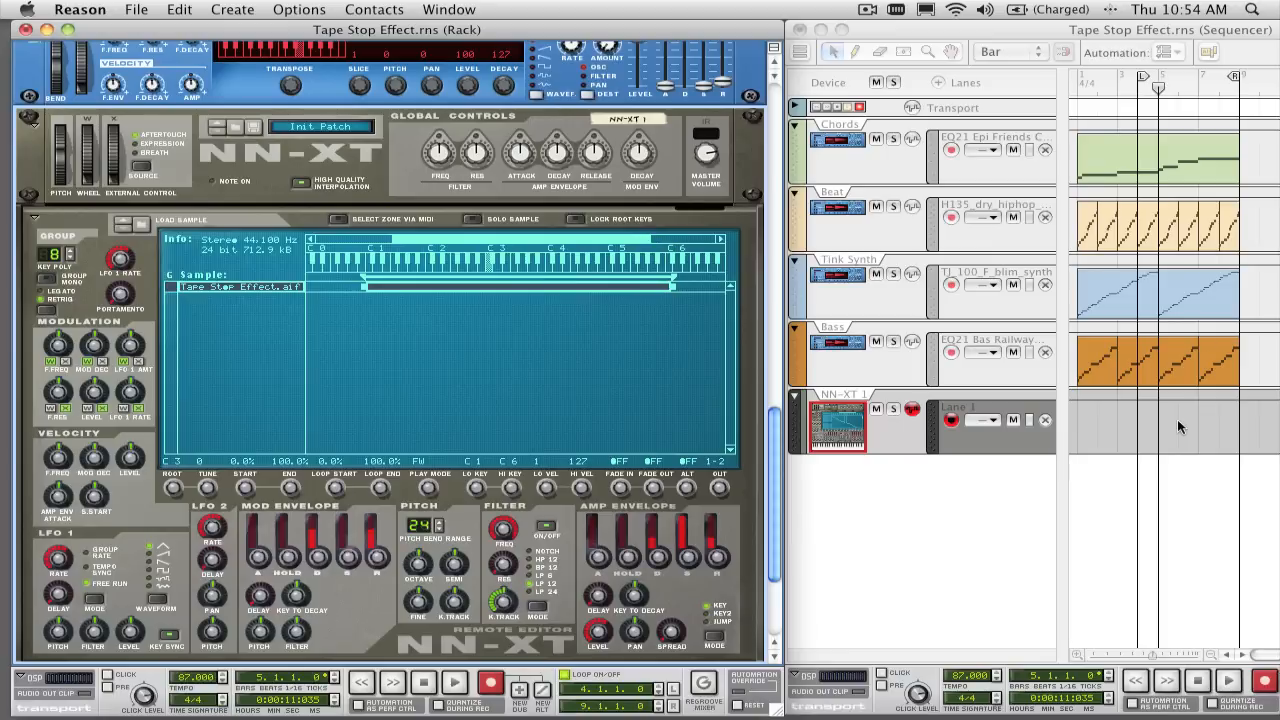
mouse_move(1196, 186)
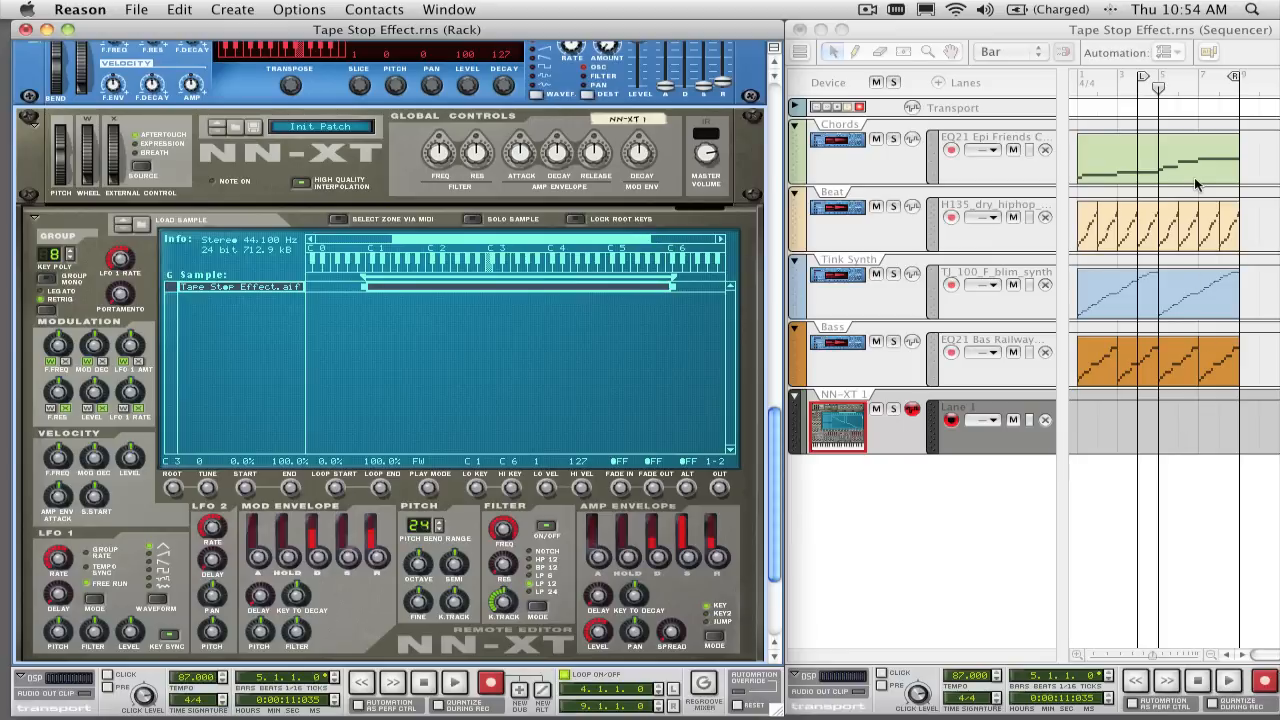
mouse_move(1158, 85)
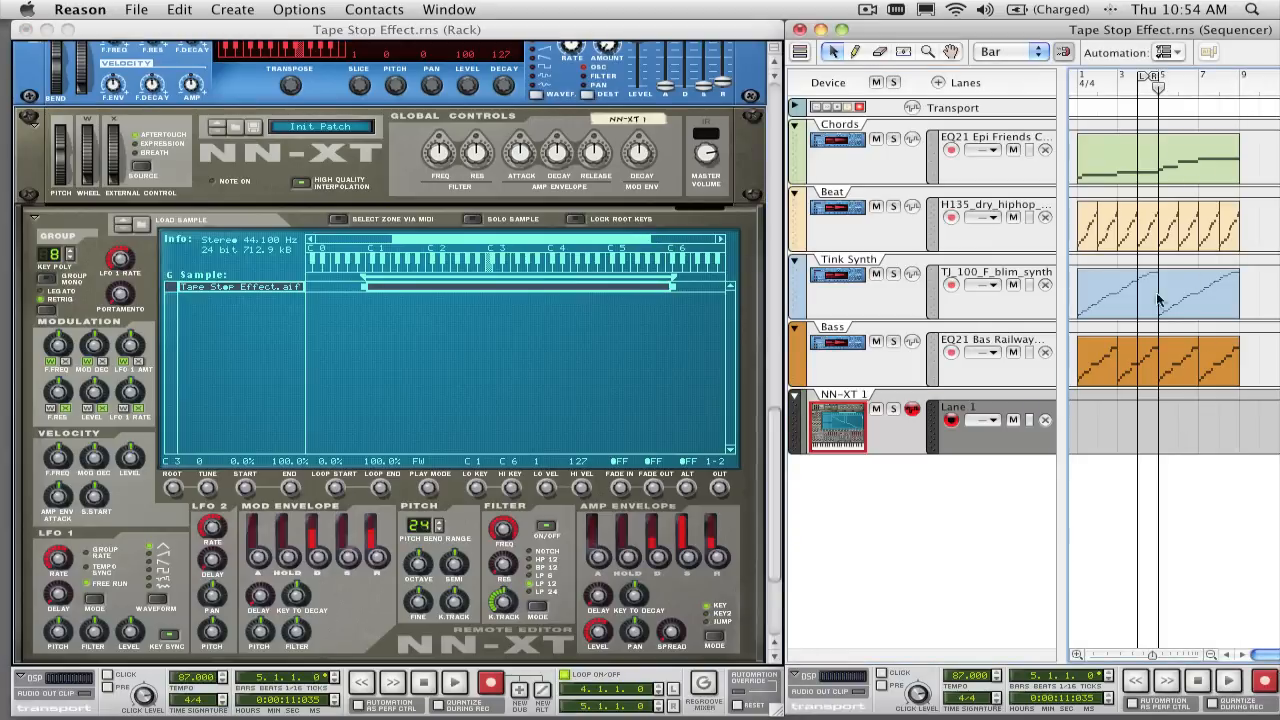
Draw a C1 note spanning bar 4 to bar 5 on the NN-XT track.
left_click(1147, 423)
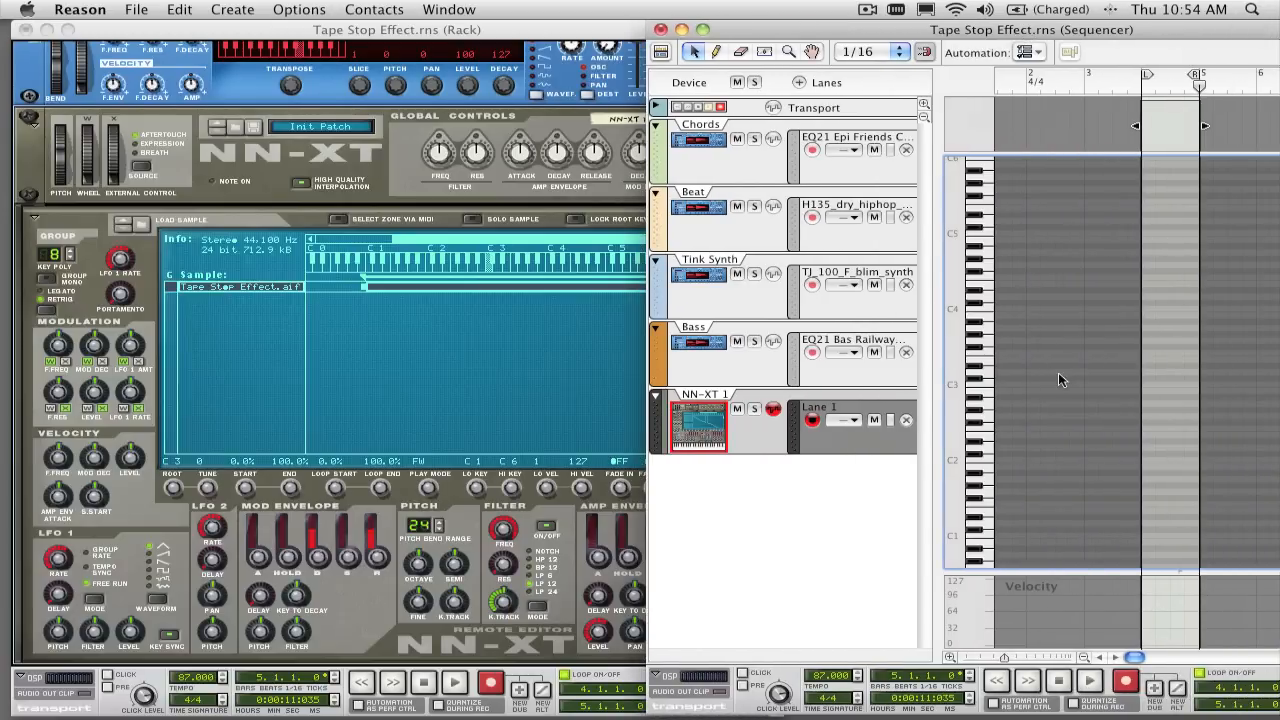
mouse_move(1149, 543)
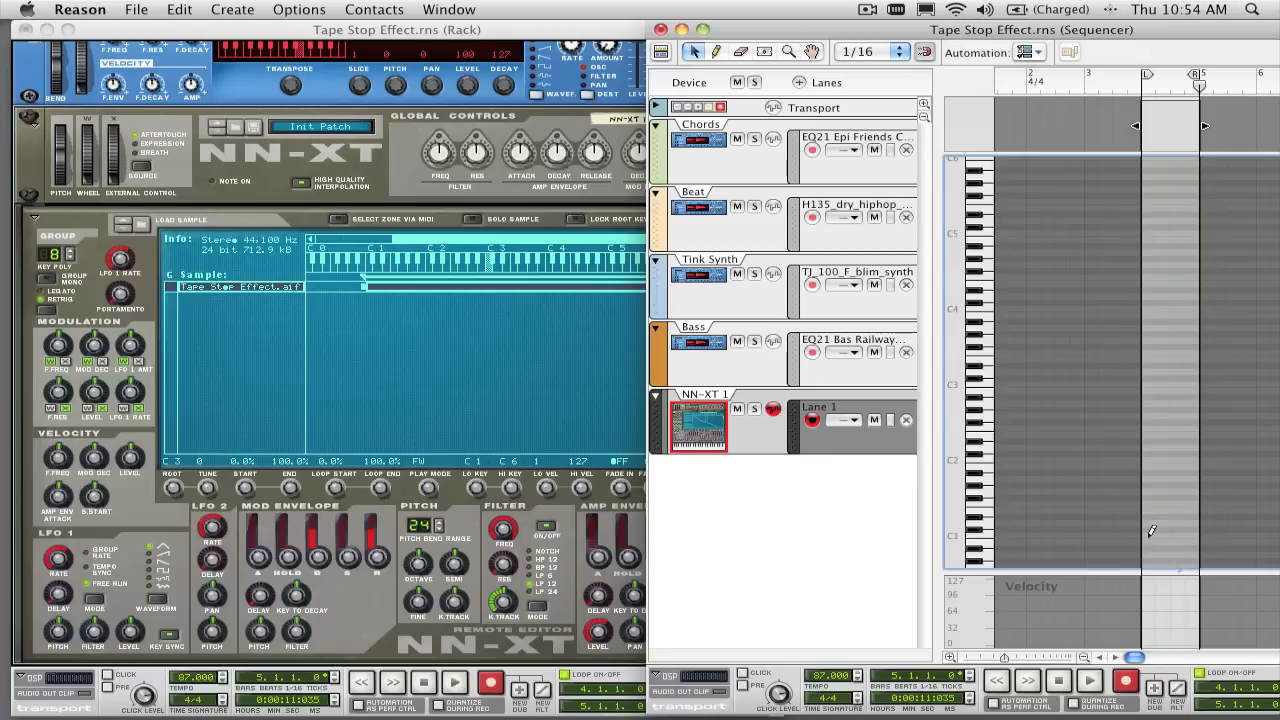
left_click(1170, 540)
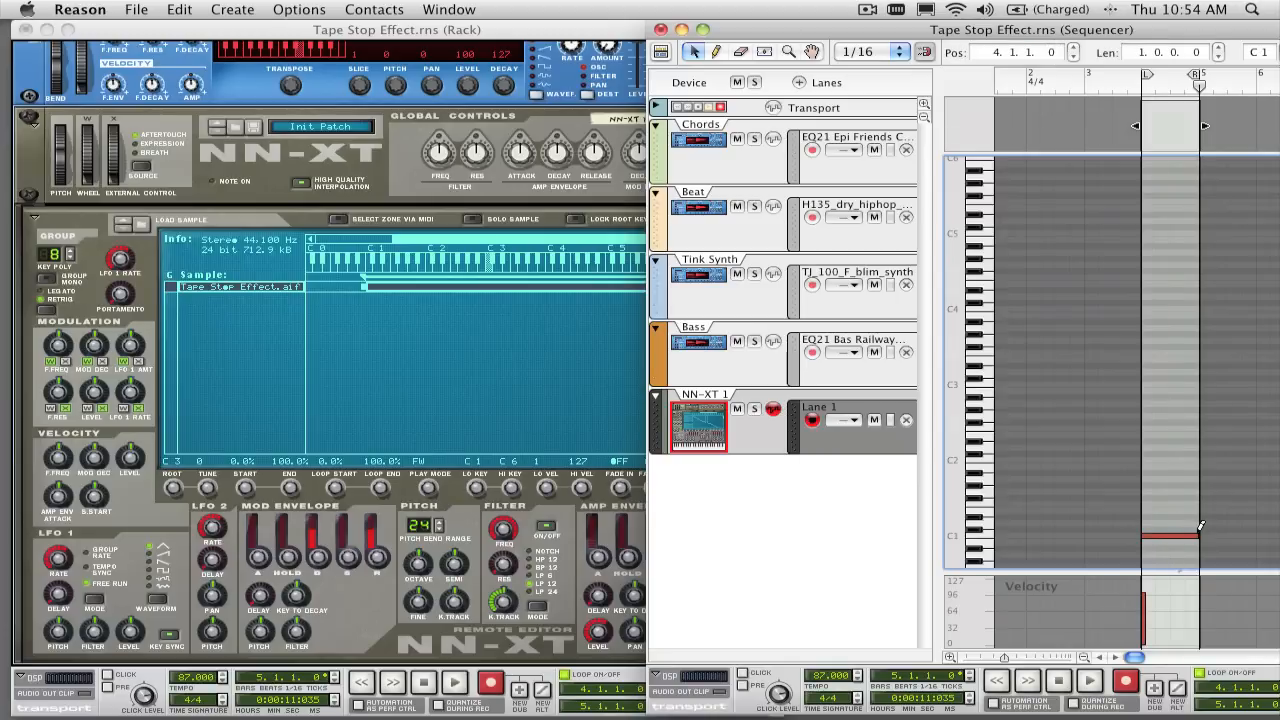
mouse_move(1000, 463)
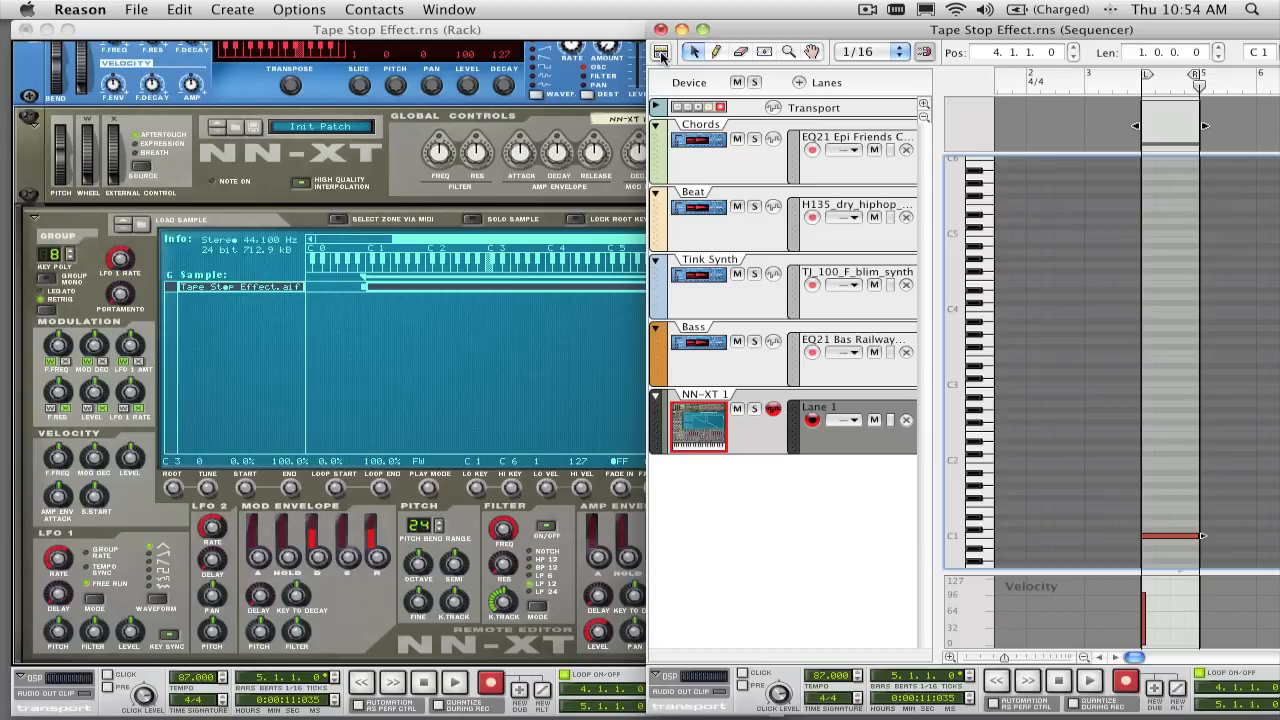
left_click(563, 29)
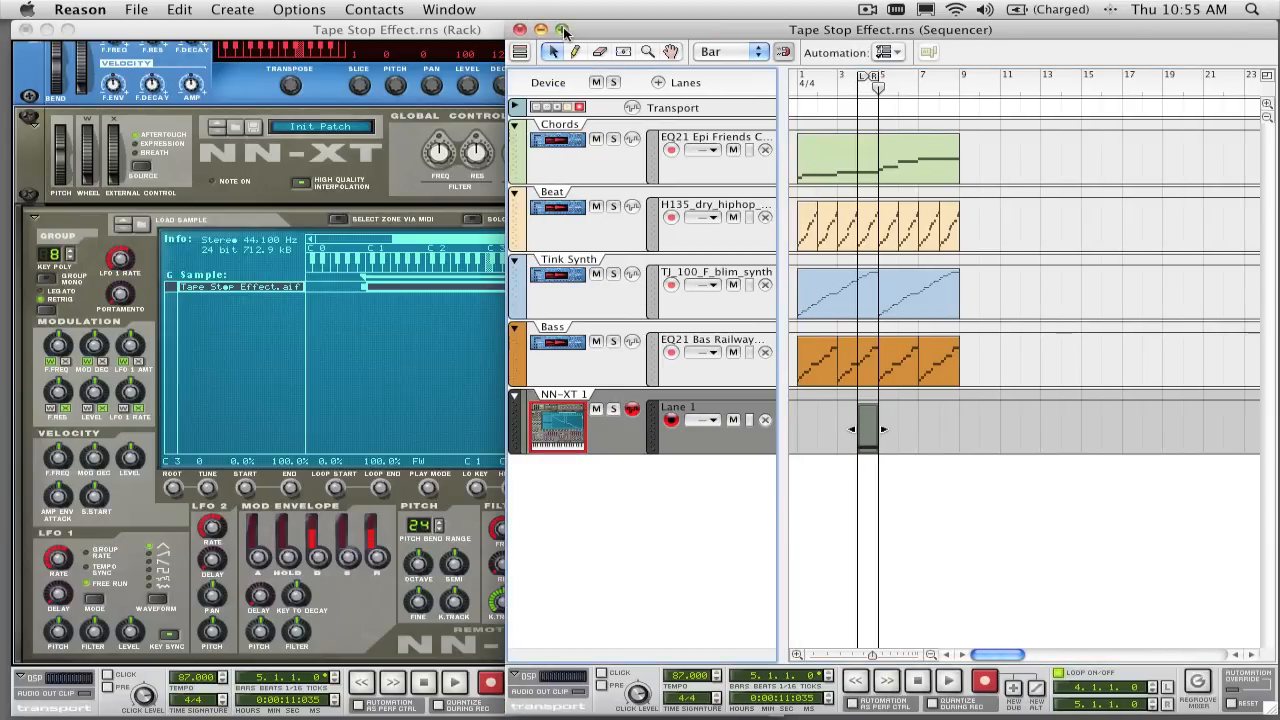
Maximize the sequencer and add a Pitch Bend automation lane from More Parameters.
left_click(563, 29)
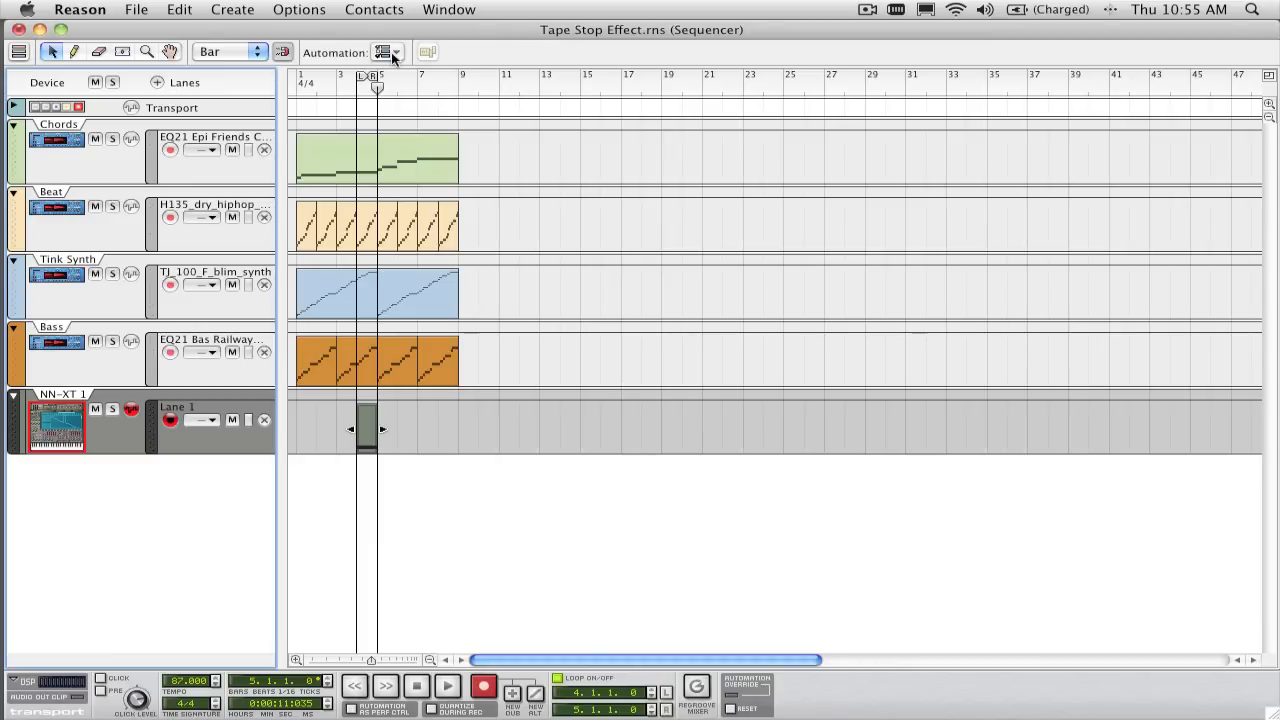
mouse_move(383, 52)
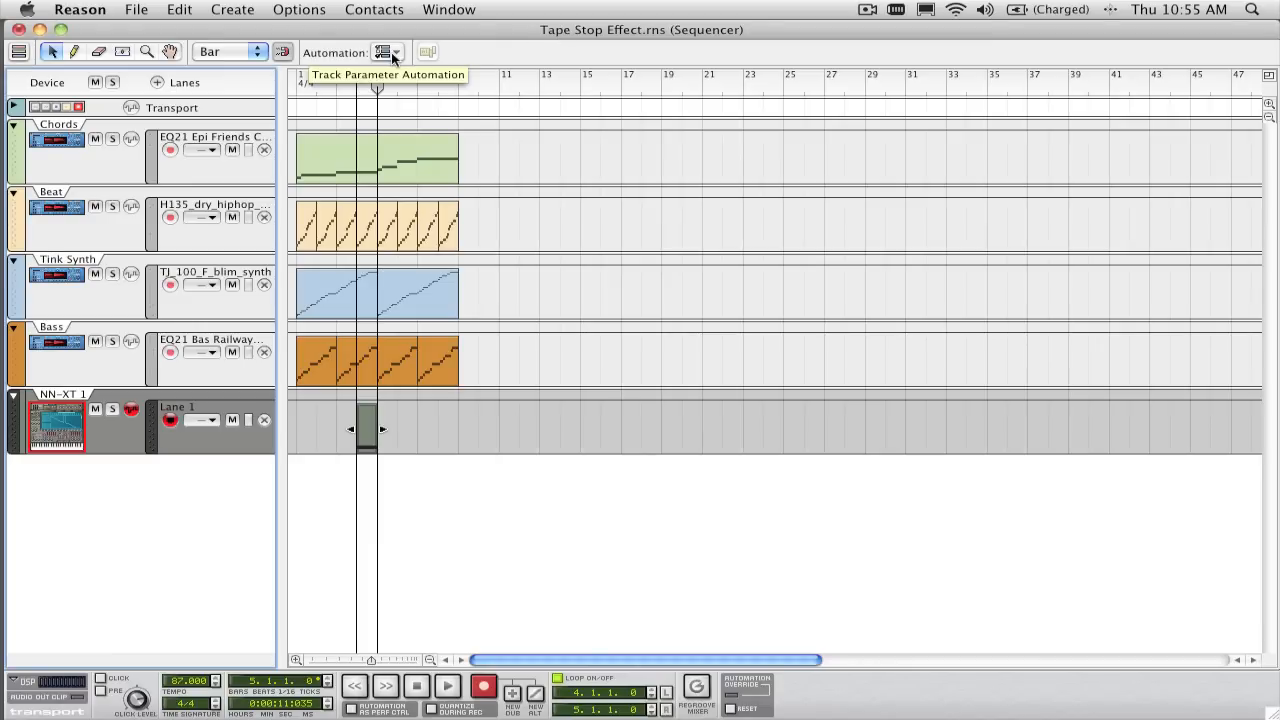
left_click(394, 52)
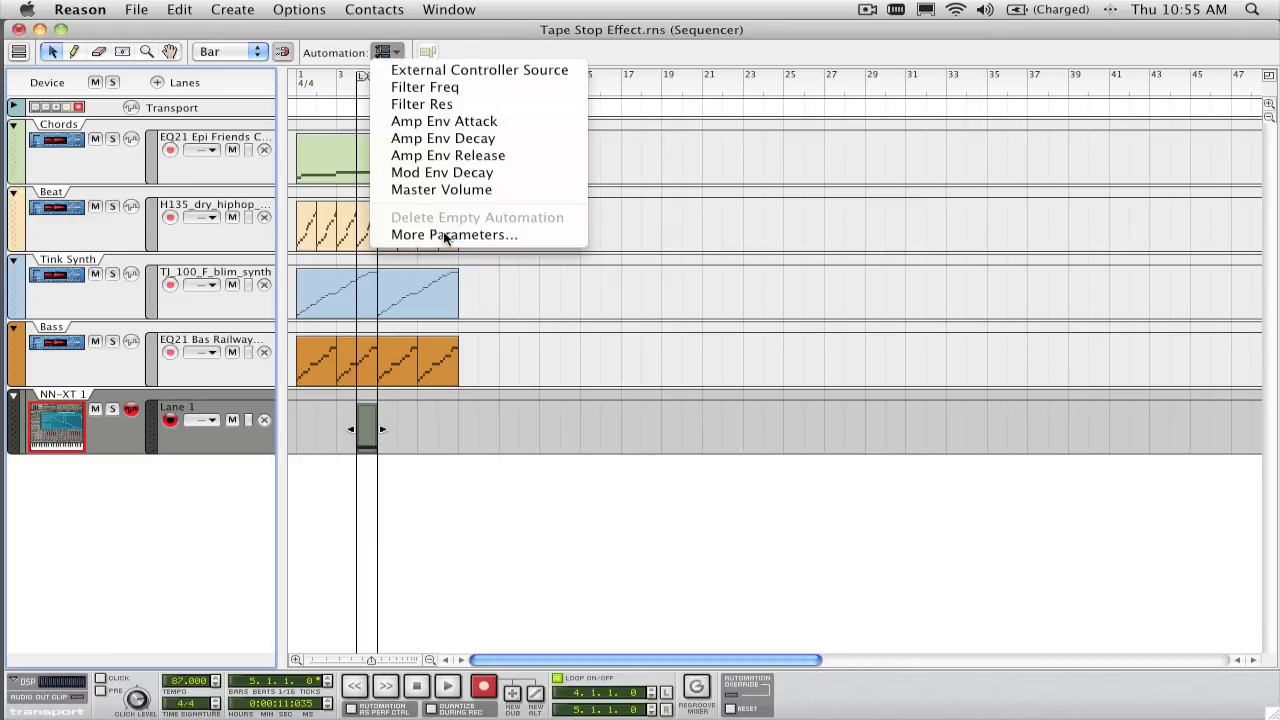
left_click(454, 234)
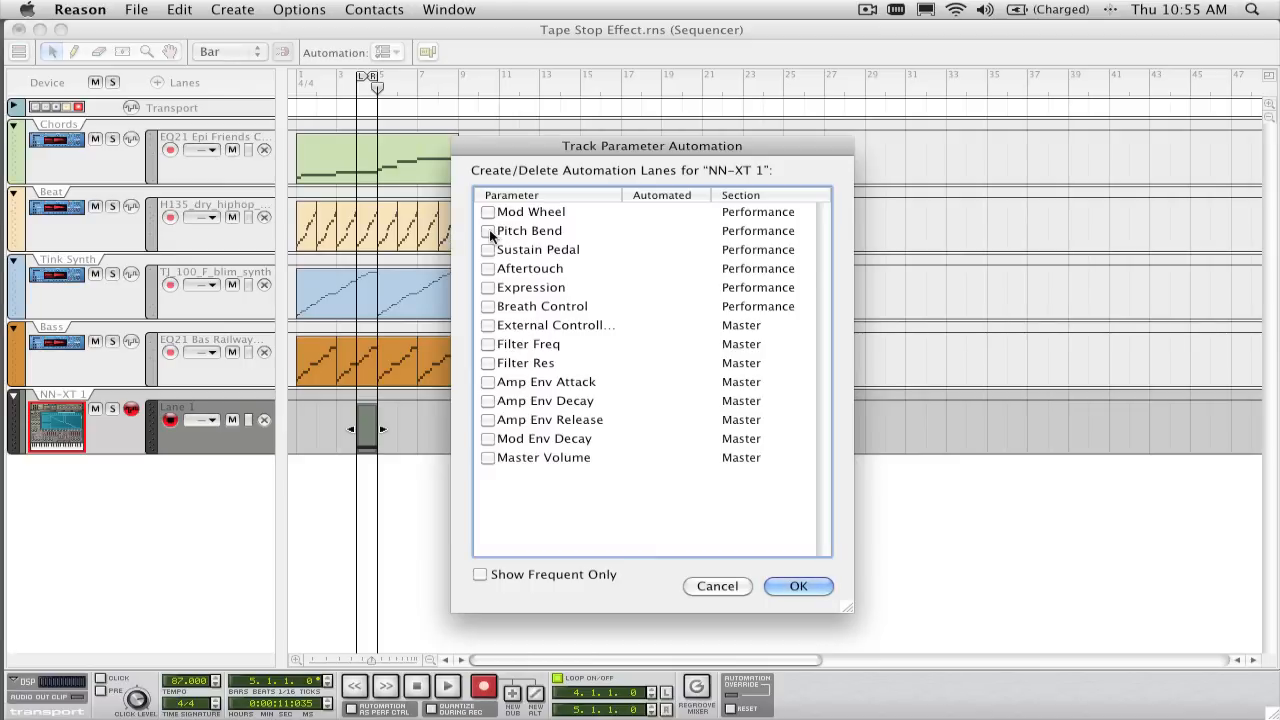
left_click(488, 230)
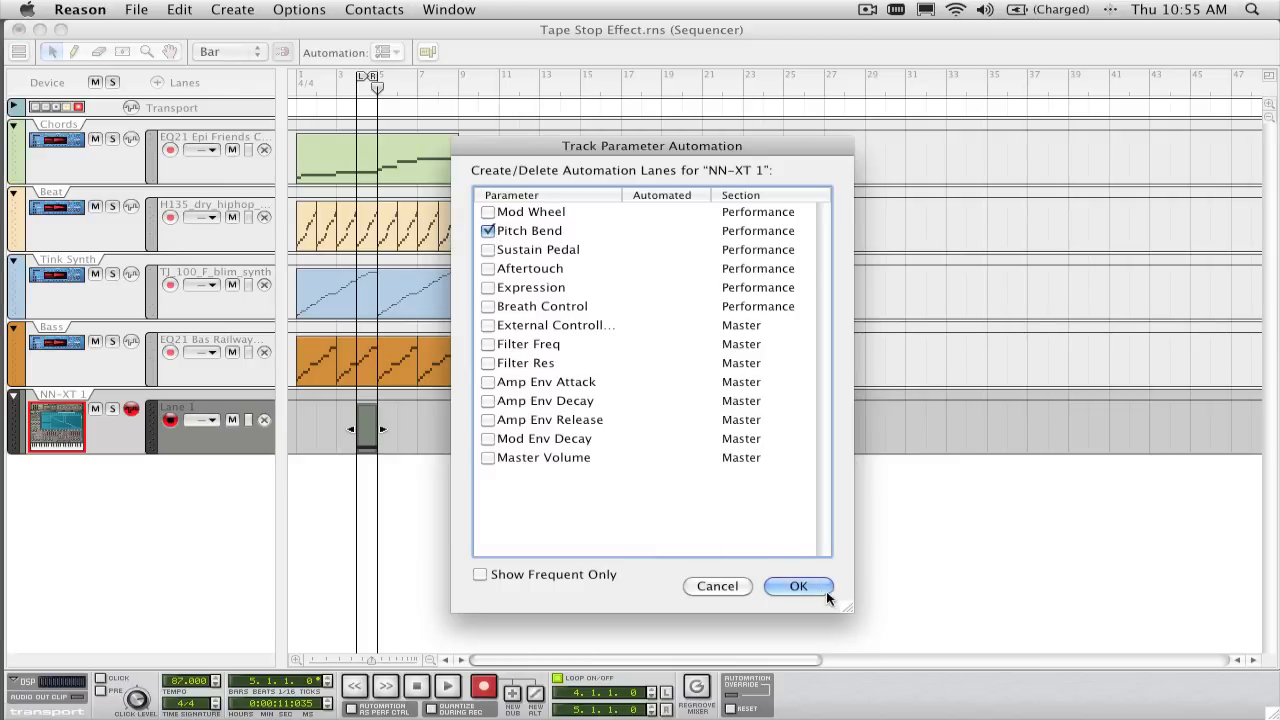
left_click(798, 586)
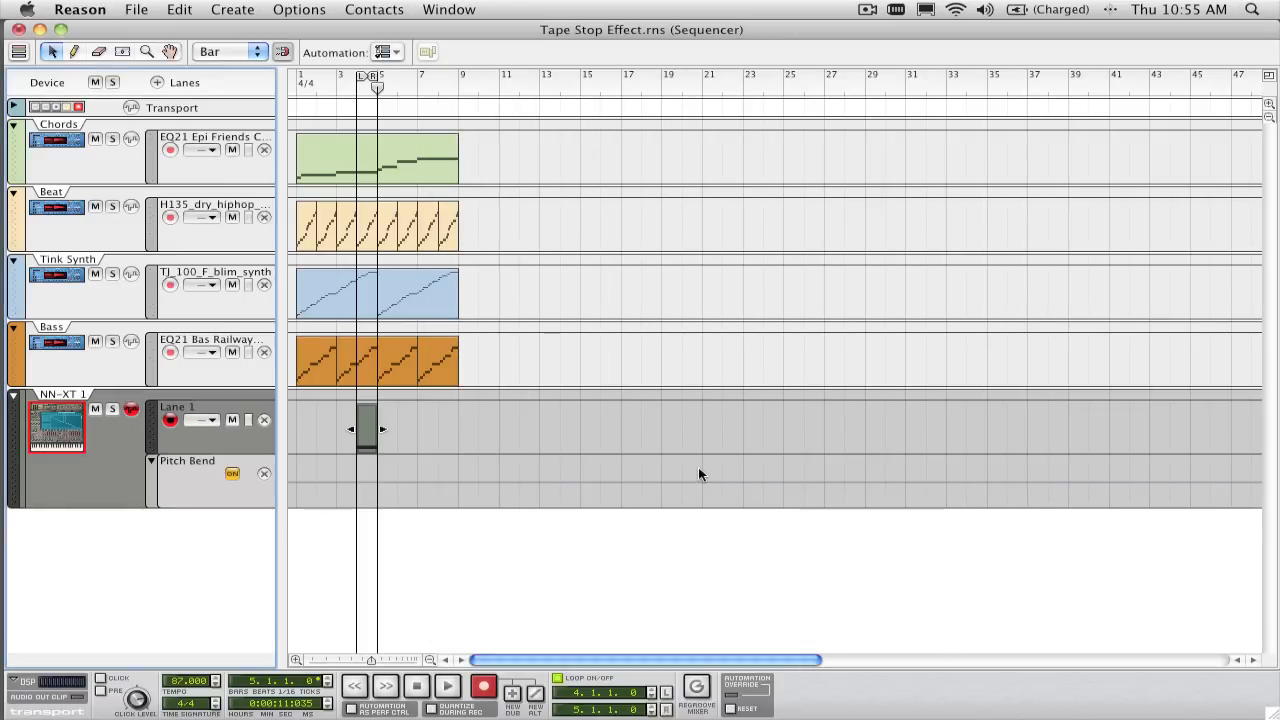
mouse_move(416, 491)
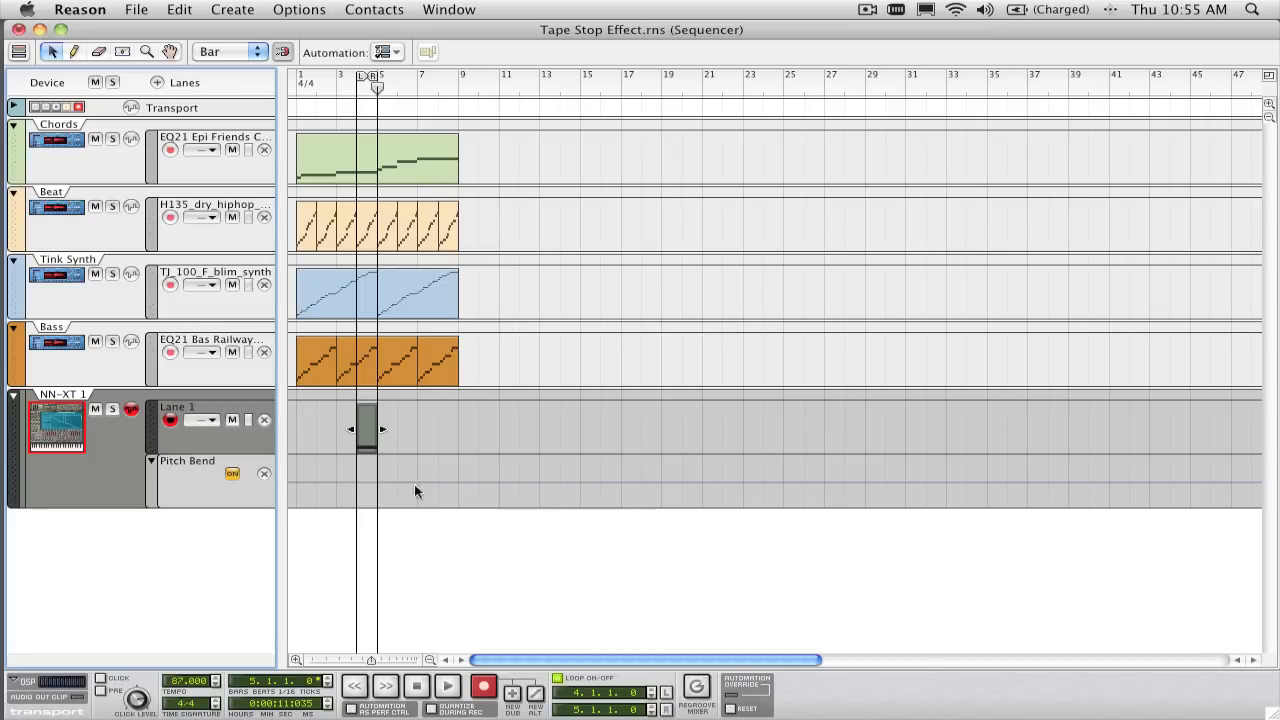
mouse_move(366, 485)
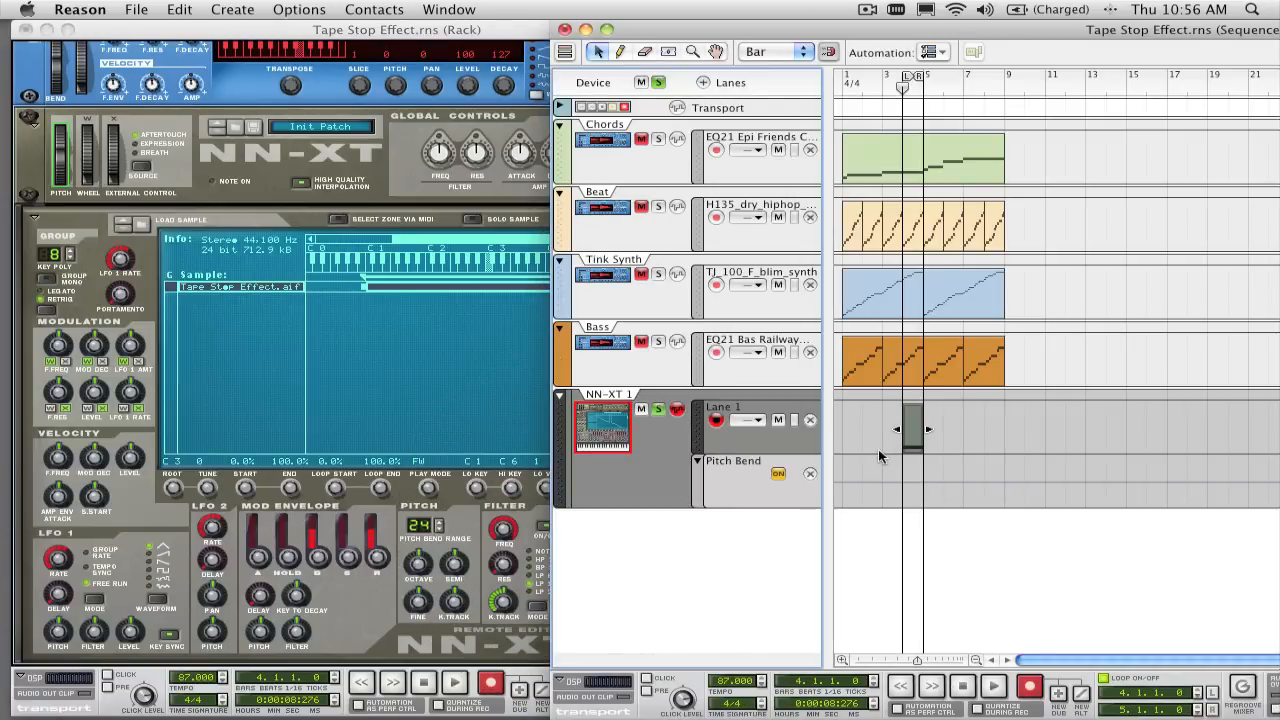
mouse_move(911, 483)
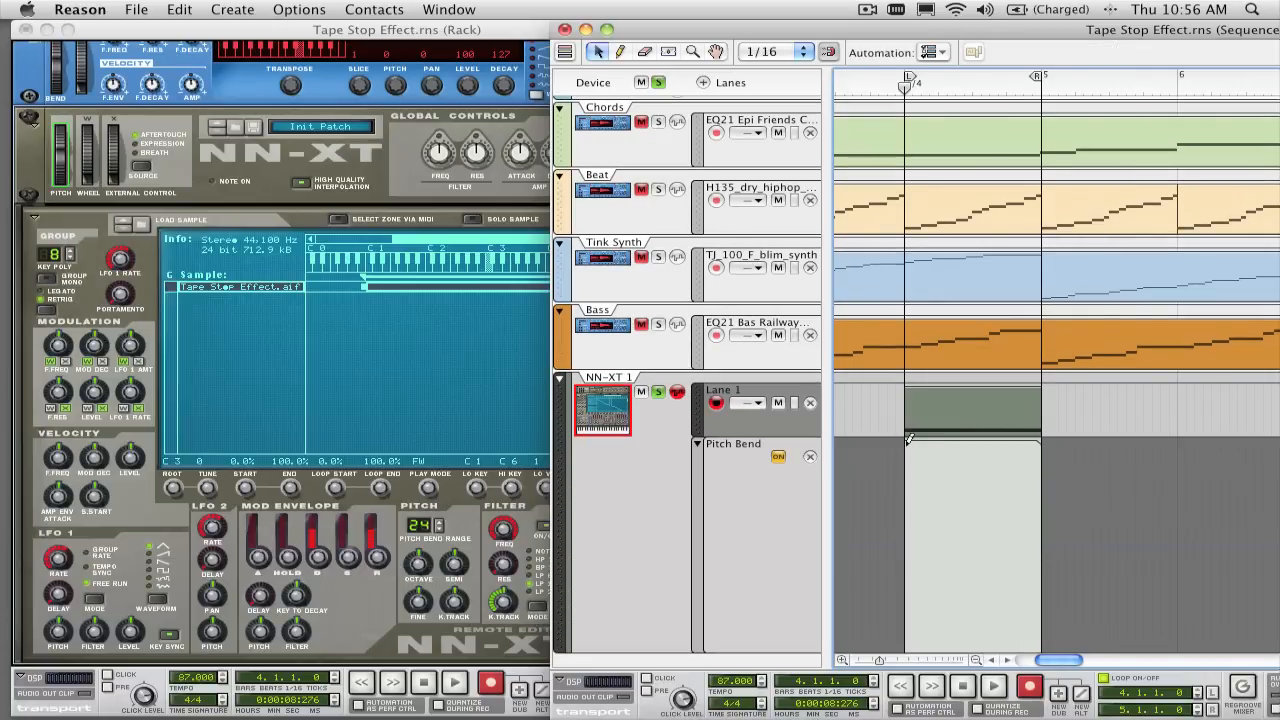
Select the Pitch Bend automation point at the start of bar 4.
left_click(908, 443)
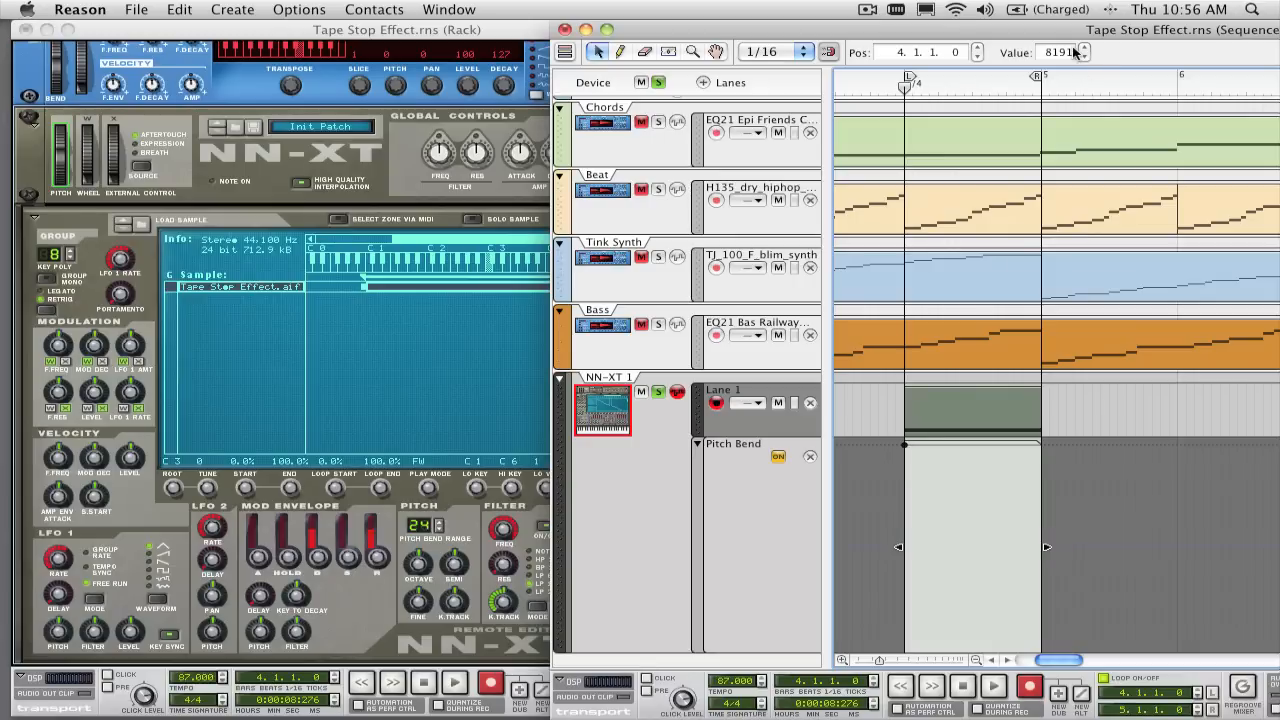
mouse_move(1060, 52)
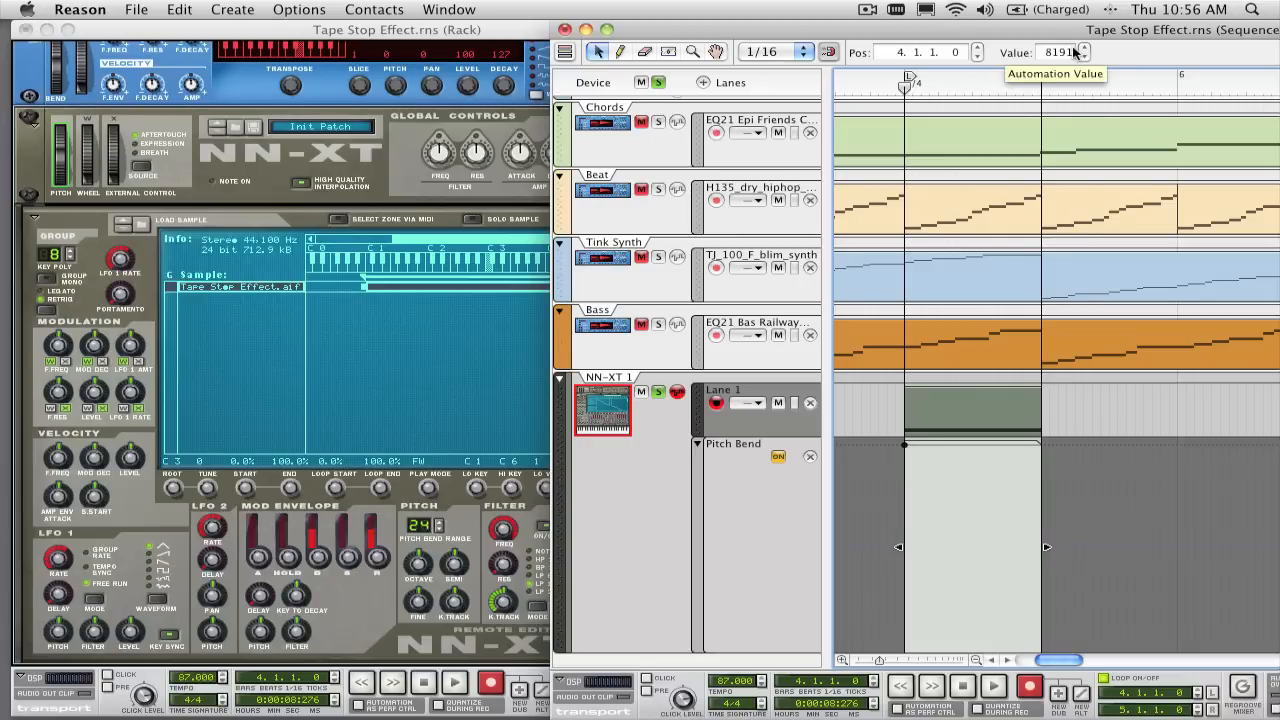
mouse_move(1046, 650)
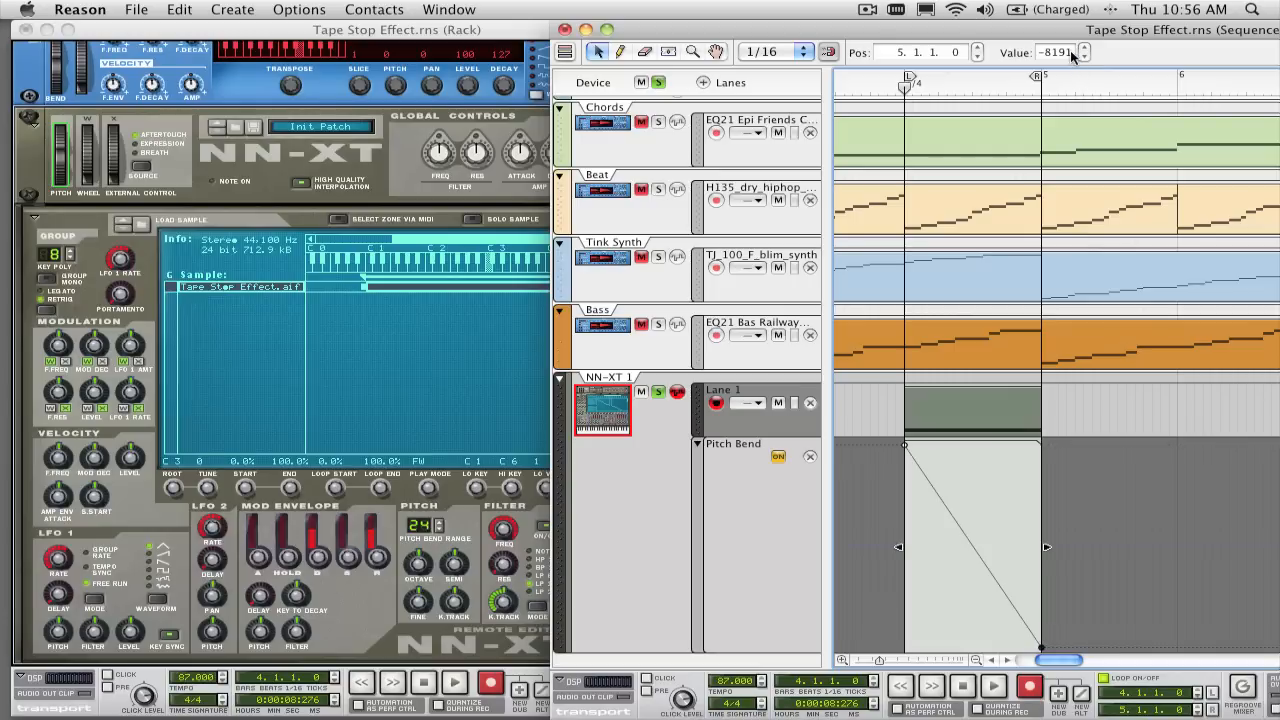
mouse_move(1055, 53)
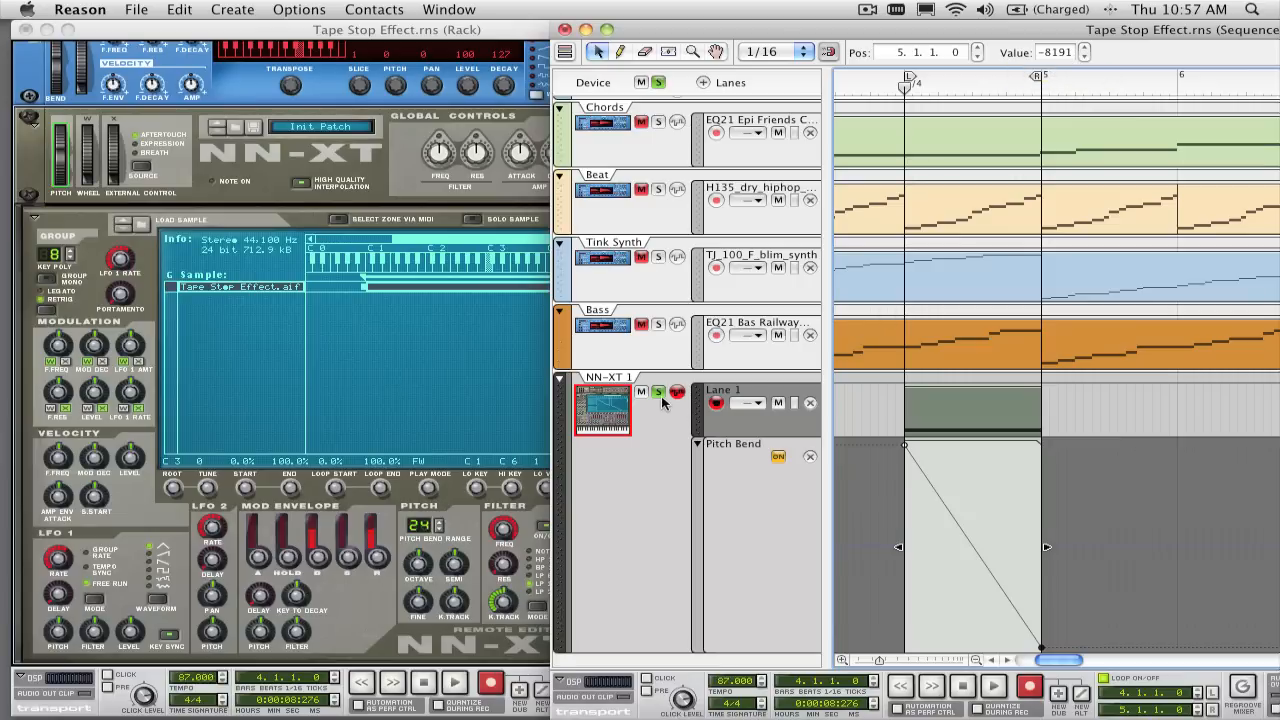
mouse_move(658, 392)
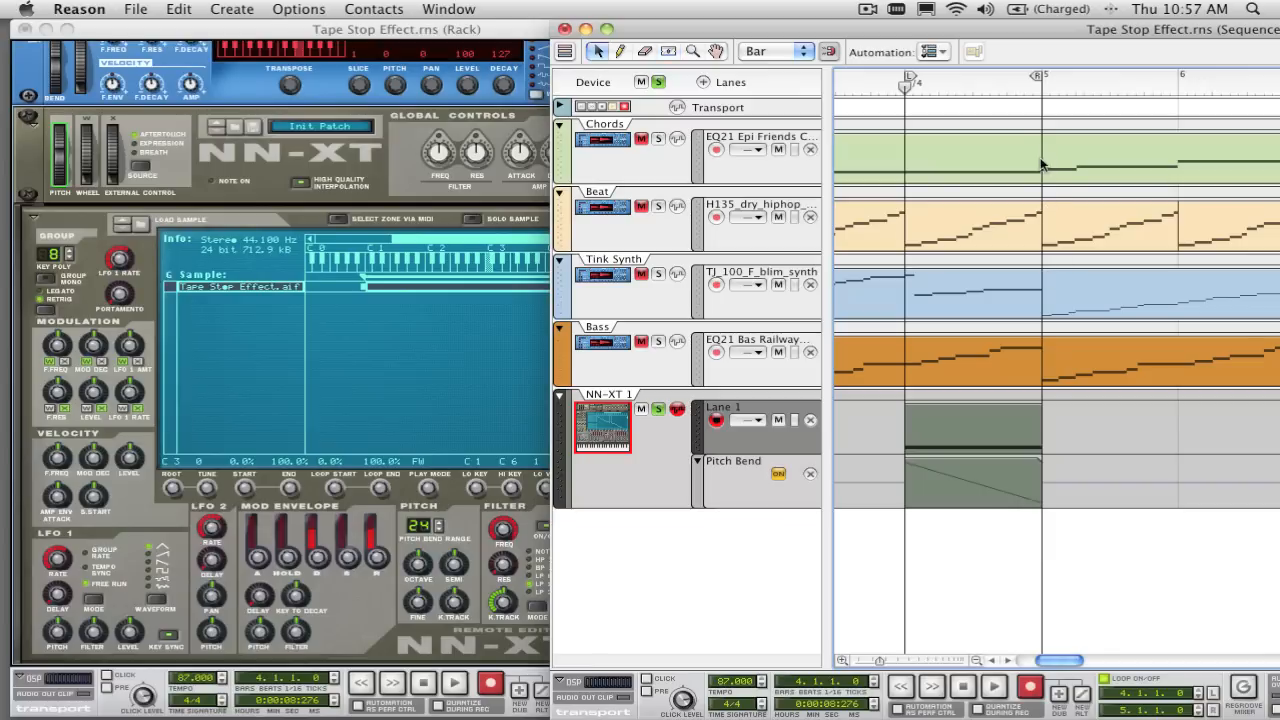
Select the Chords, Beat, Tink Synth and Bass clips in bar 4.
left_click(970, 225)
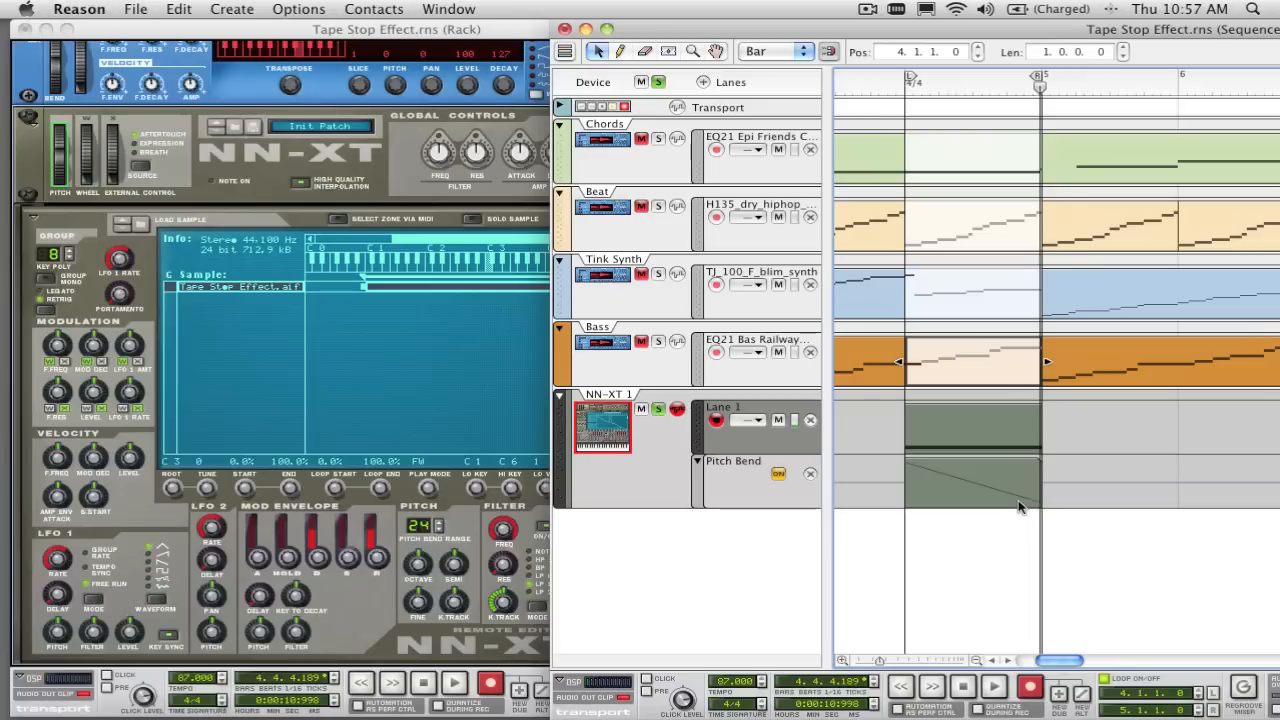
mouse_move(968, 323)
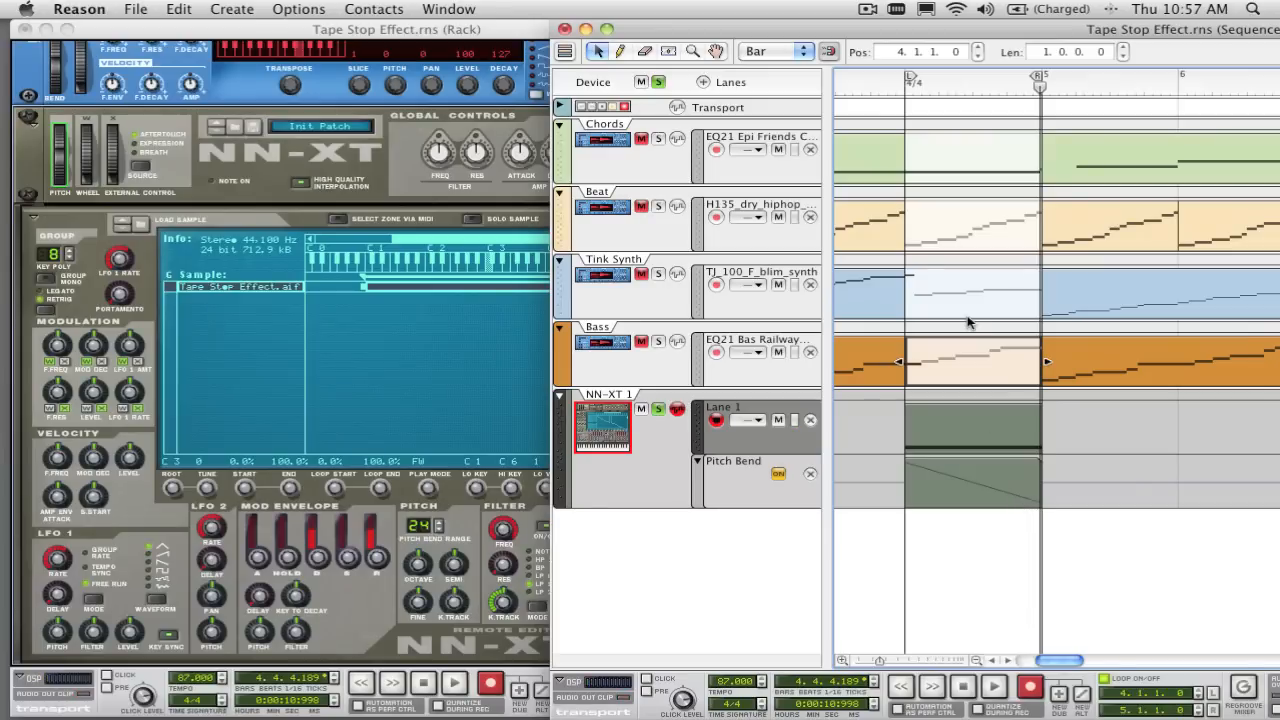
mouse_move(970, 476)
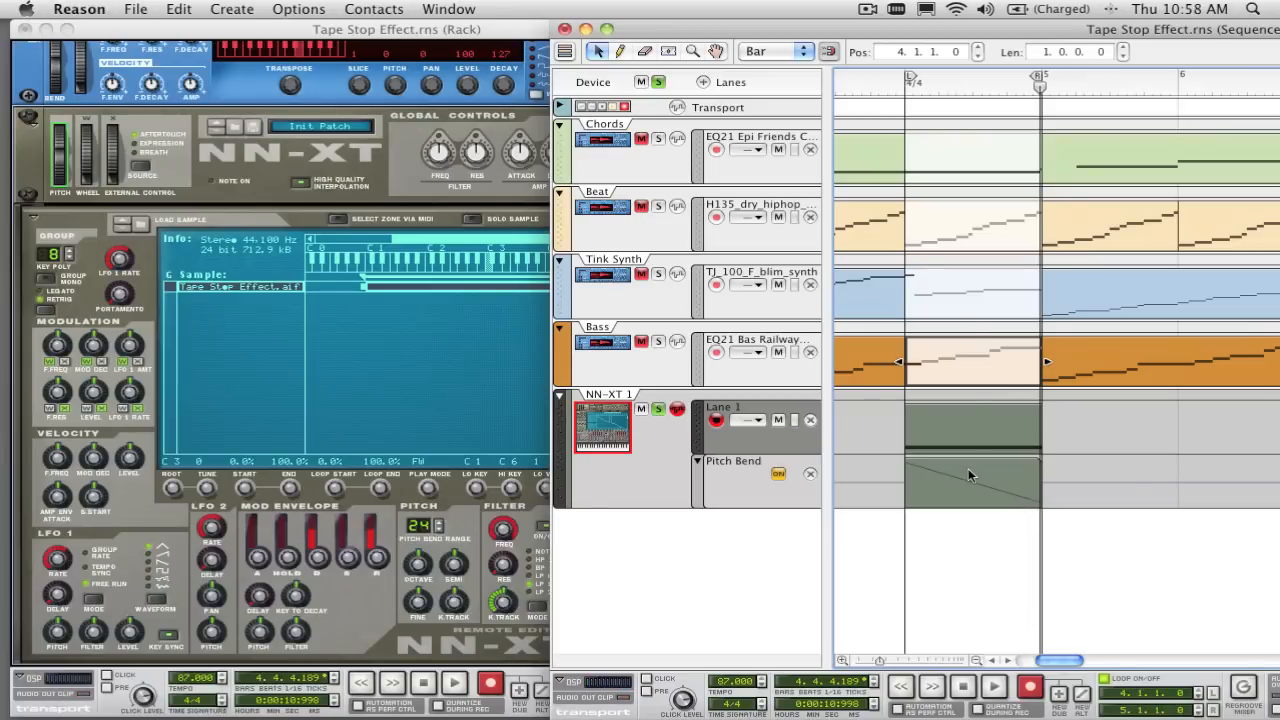
mouse_move(990, 485)
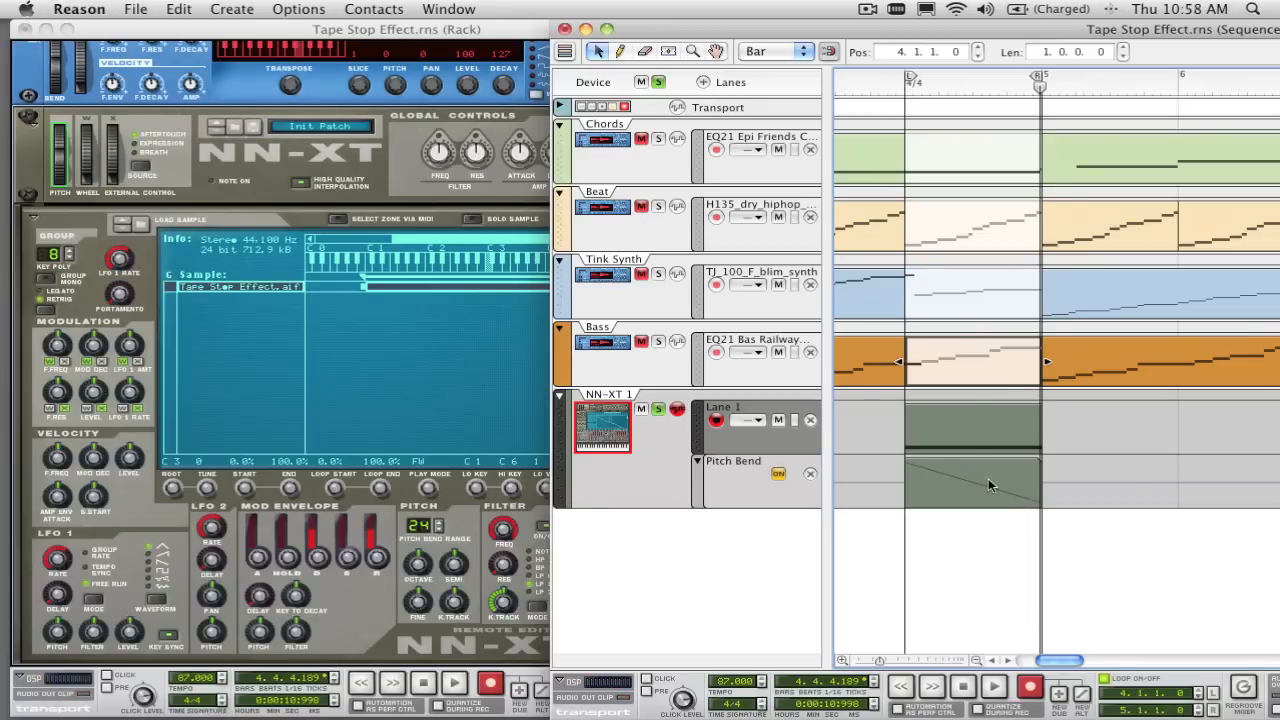
mouse_move(1055, 180)
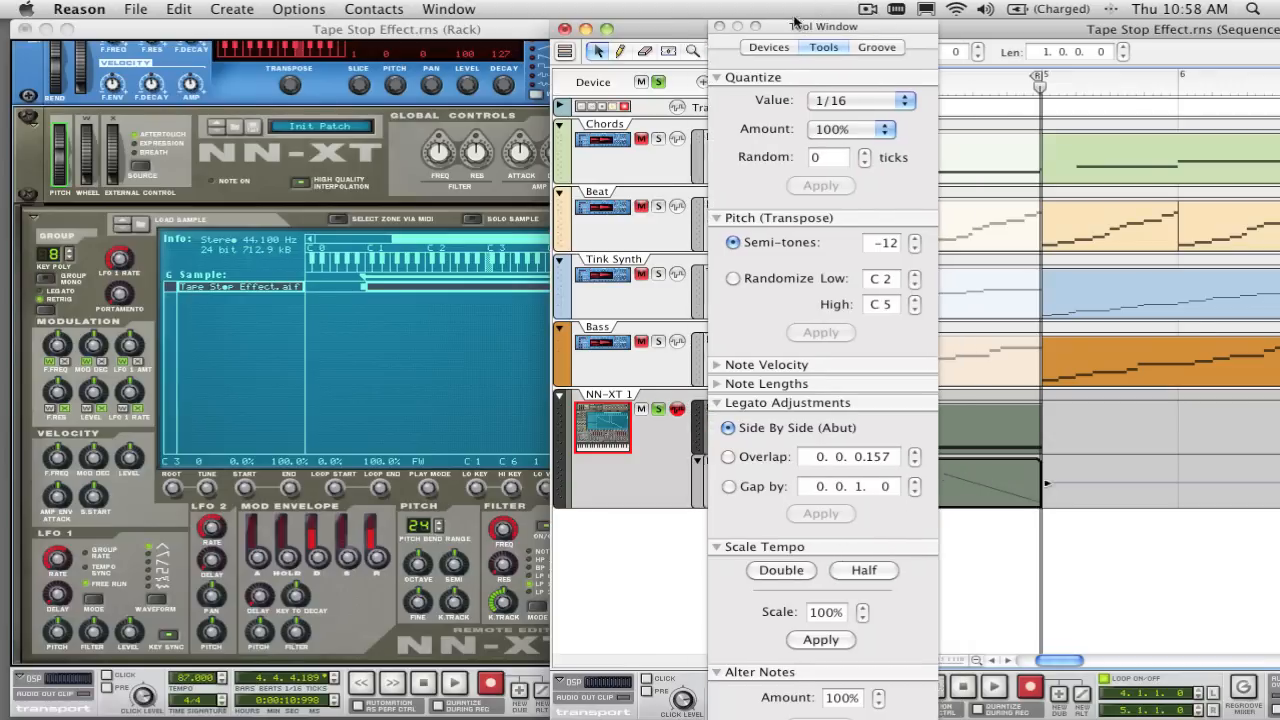
Move the Tool Window aside and halve the Pitch Bend clip to 0.2.0.0.
left_click_drag(823, 26, 427, 26)
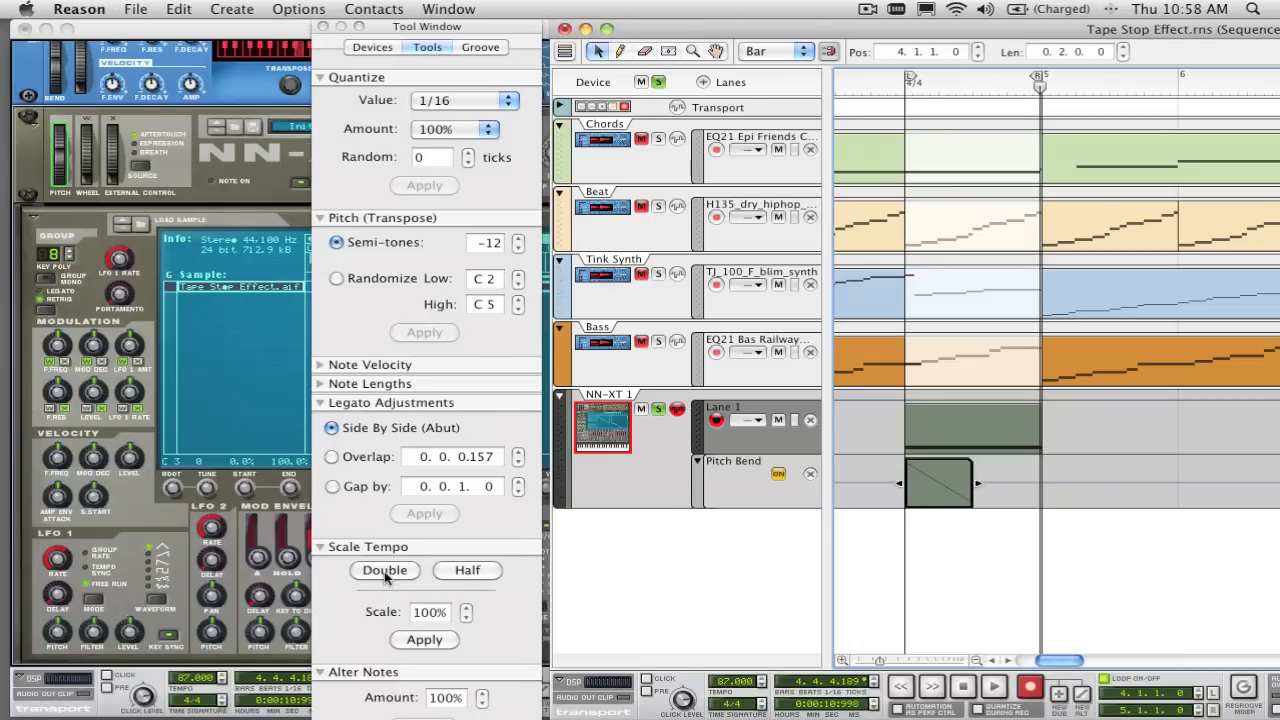
mouse_move(487, 582)
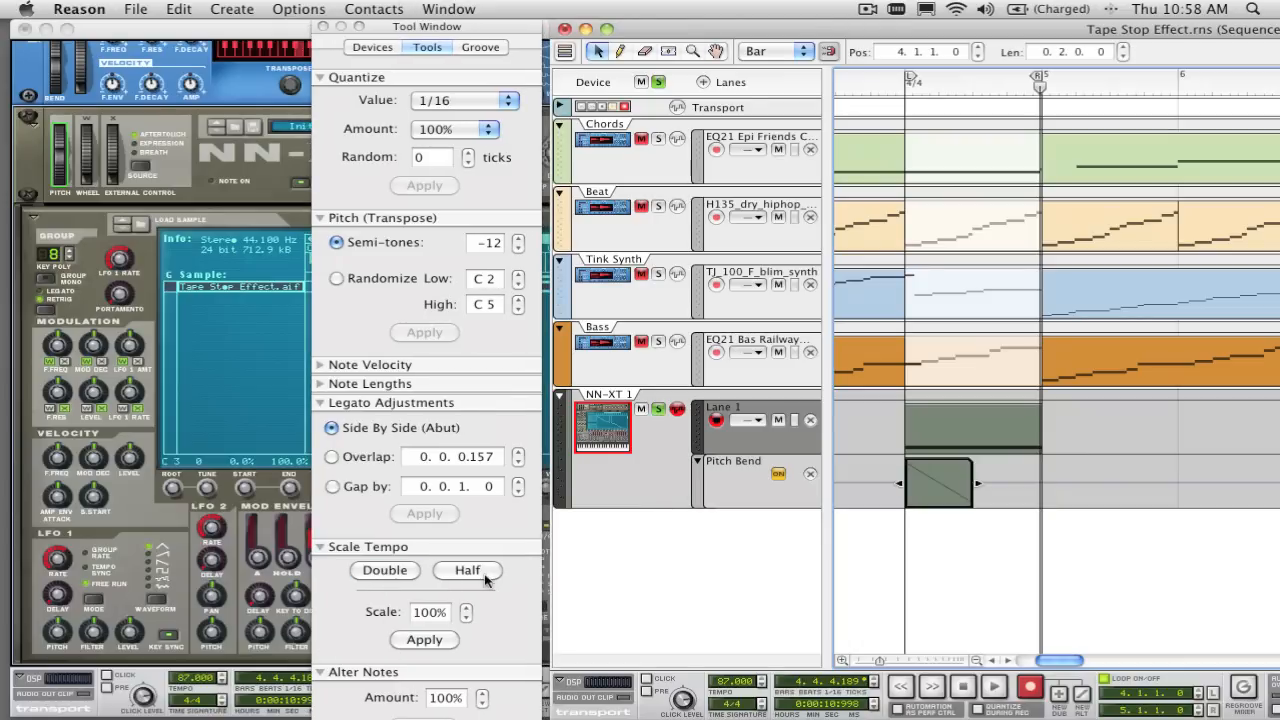
left_click(385, 570)
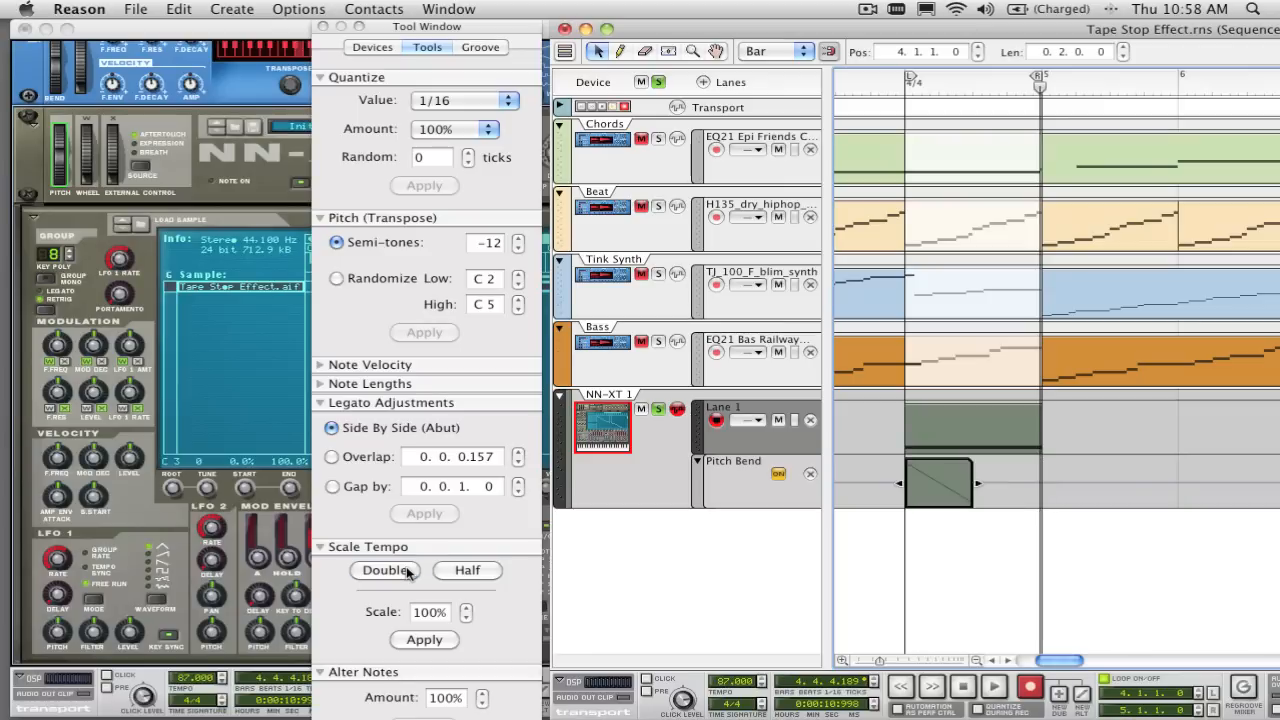
mouse_move(940, 458)
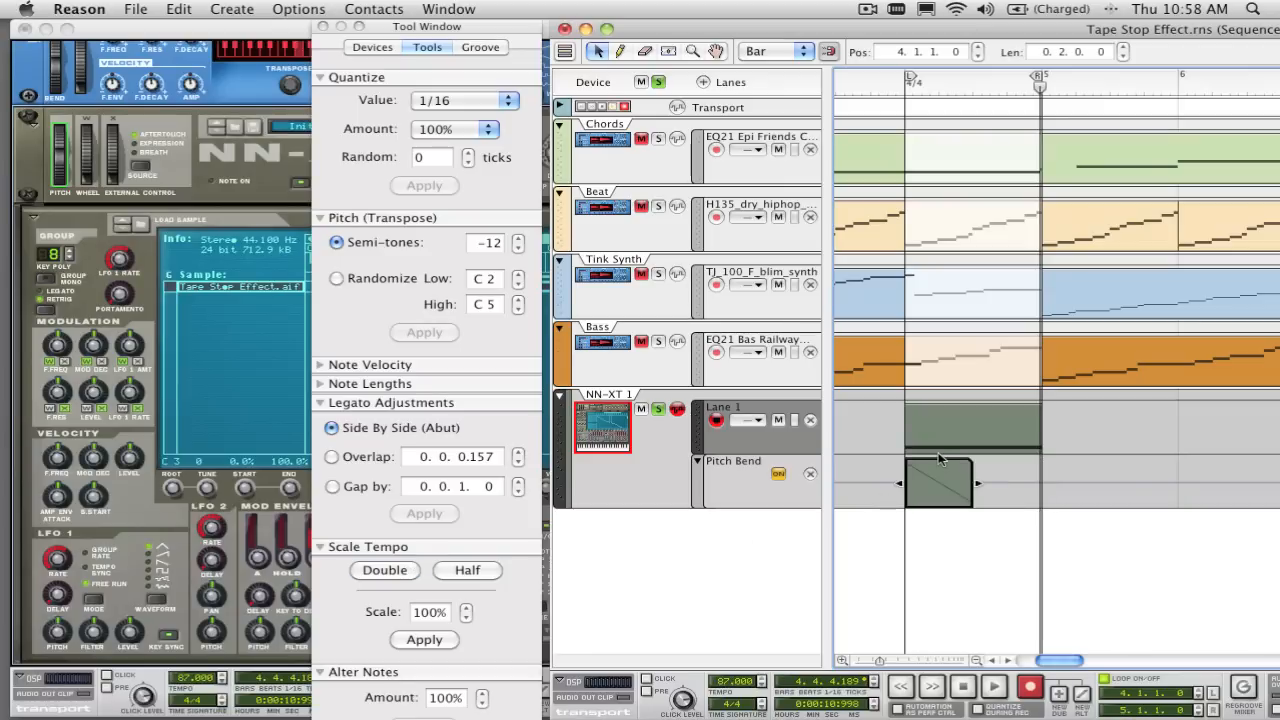
left_click(384, 570)
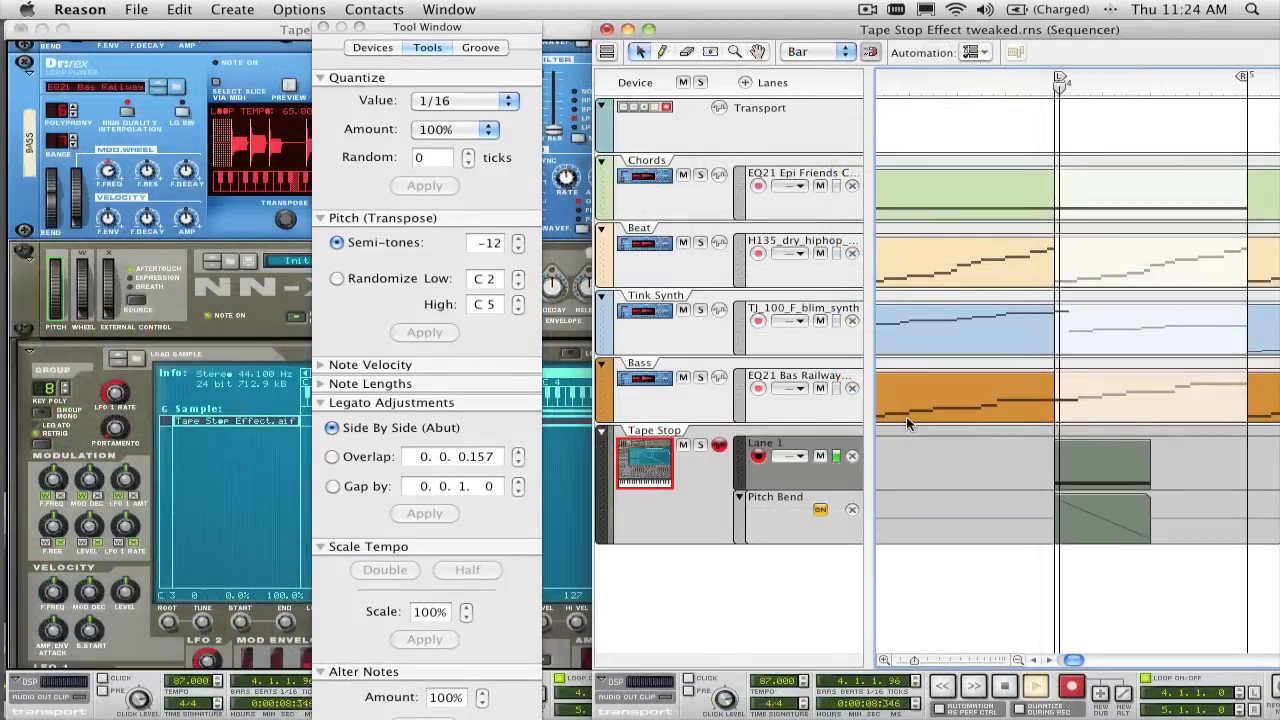
Play the tweaked song, then bring up Tape Stop Effect.rns in Record.
left_click(1037, 686)
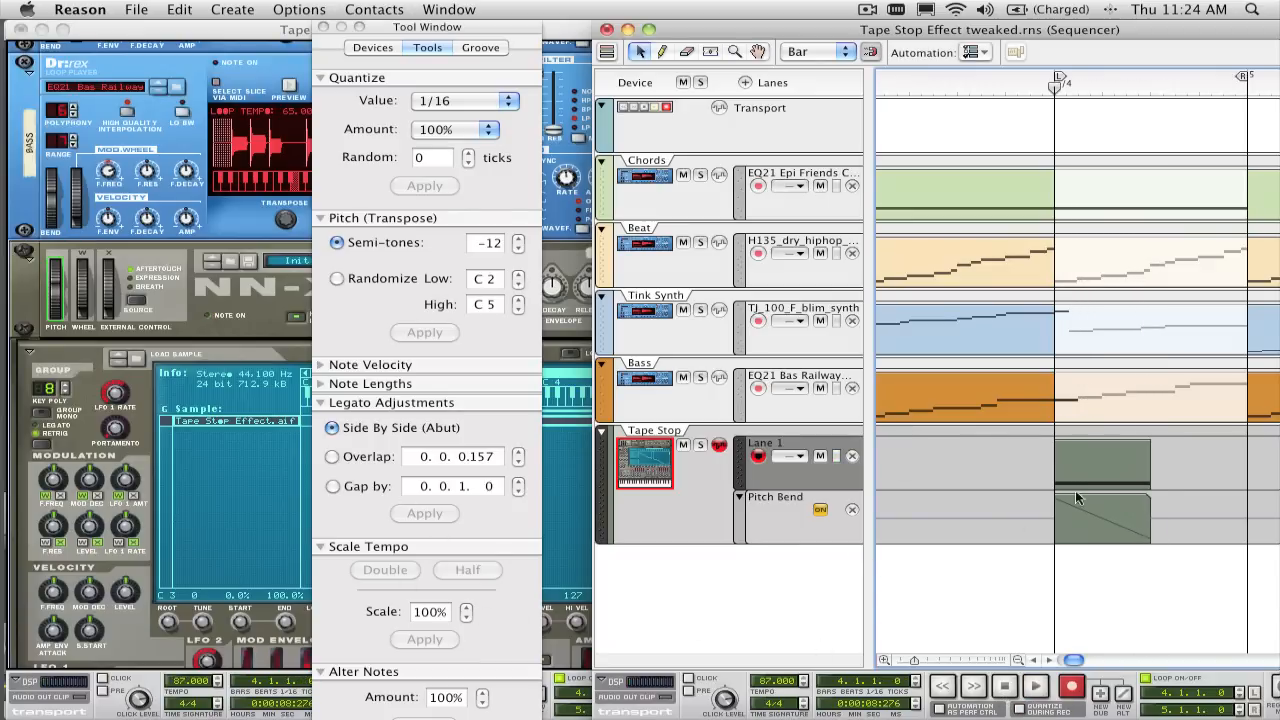
left_click(1100, 465)
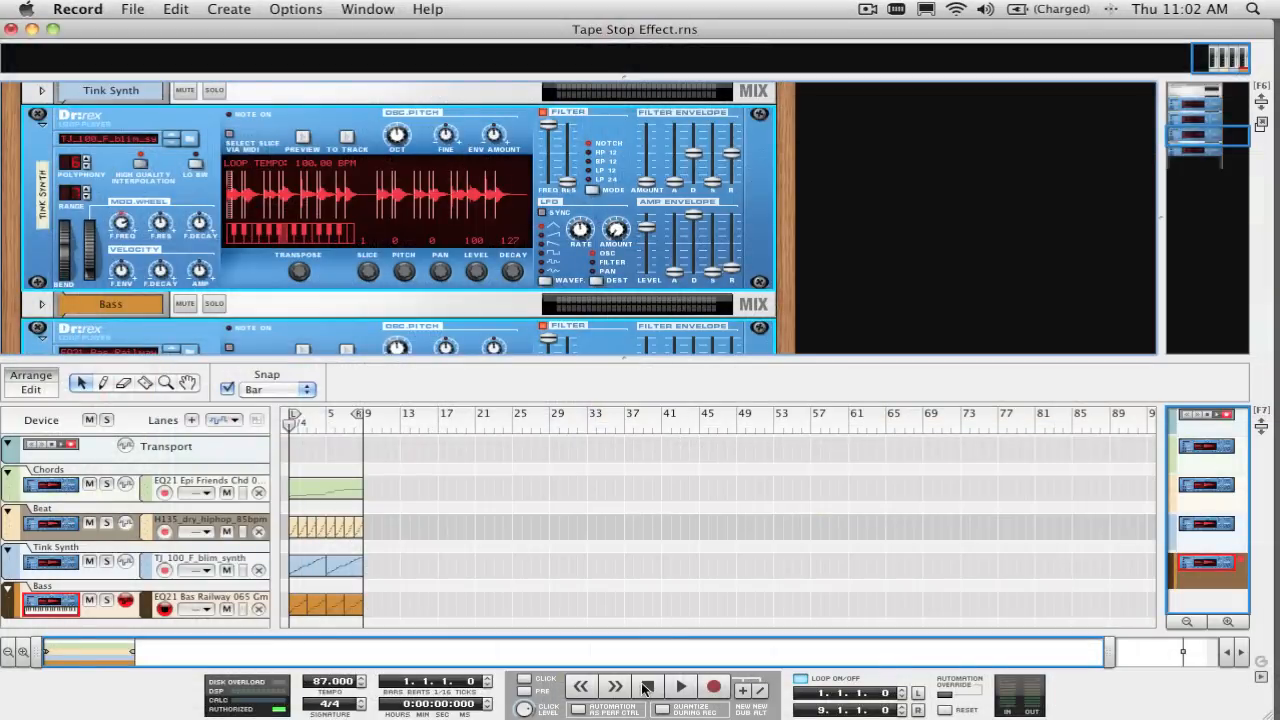
Stop playback and show Record's file and export commands.
left_click(679, 686)
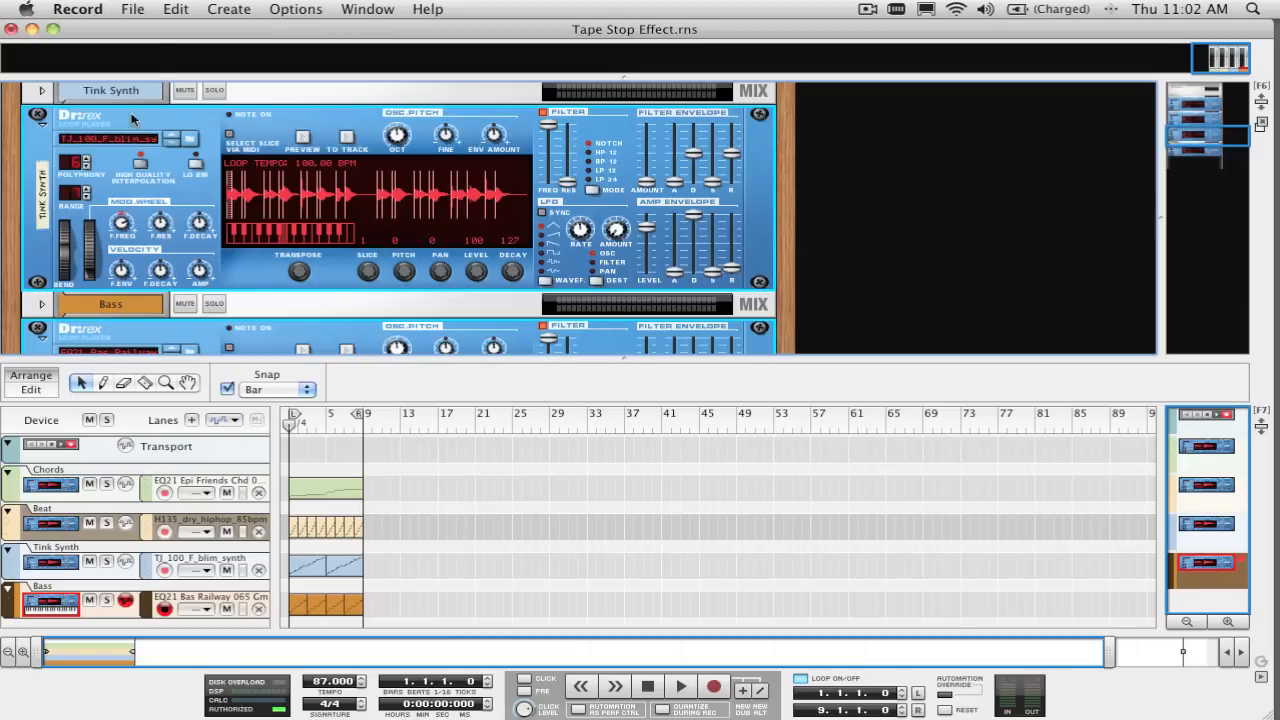
left_click(131, 9)
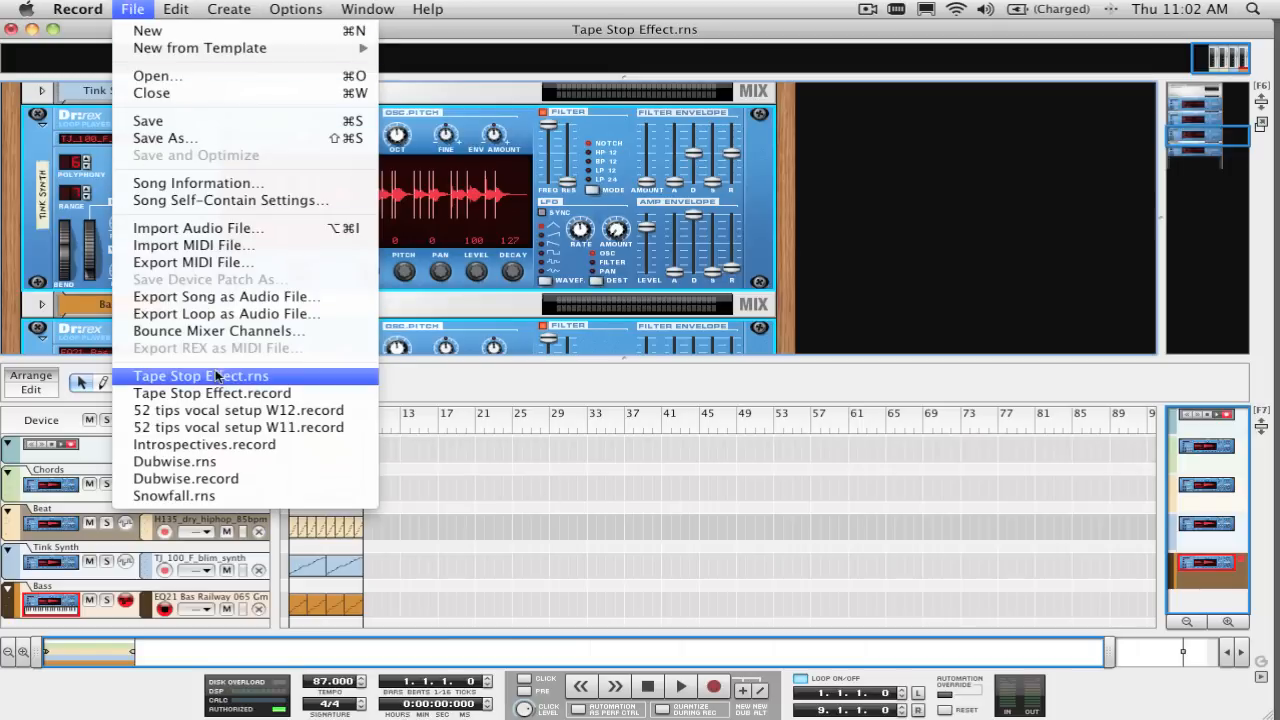
Bounce the Chords, Beat, Tink Synth and Bass mixer channels over the loop range.
left_click(217, 330)
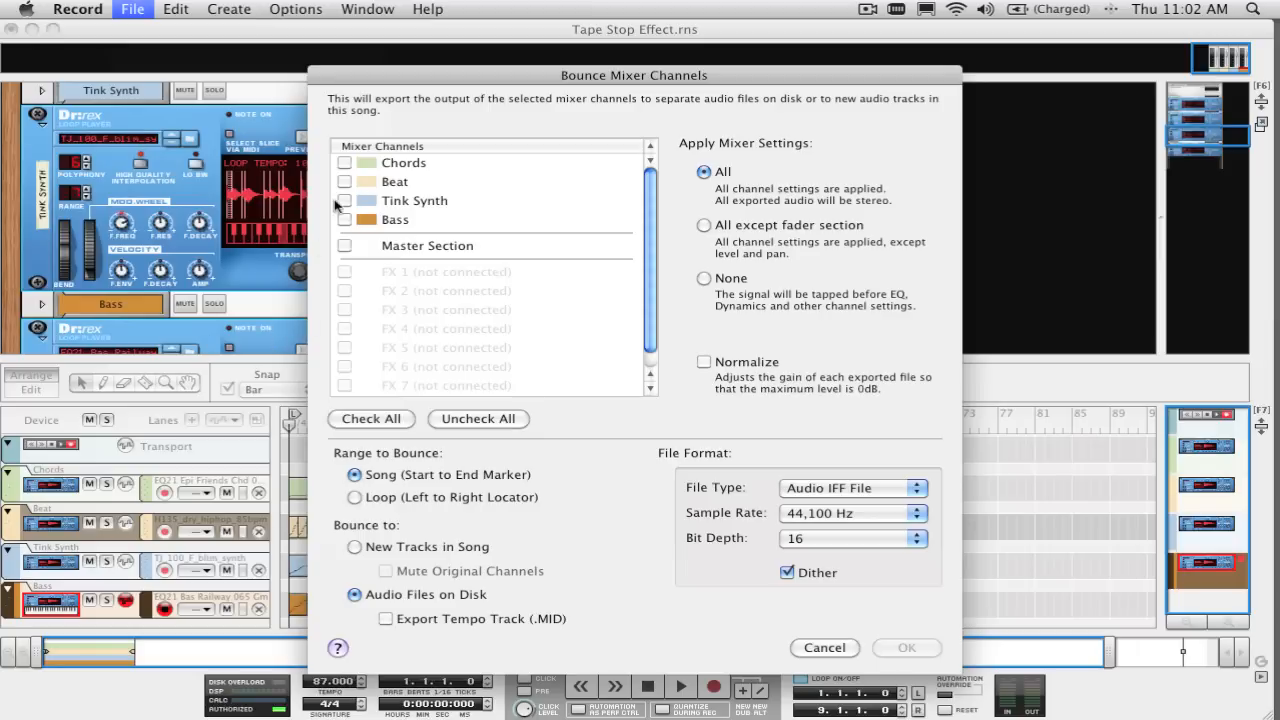
left_click(371, 419)
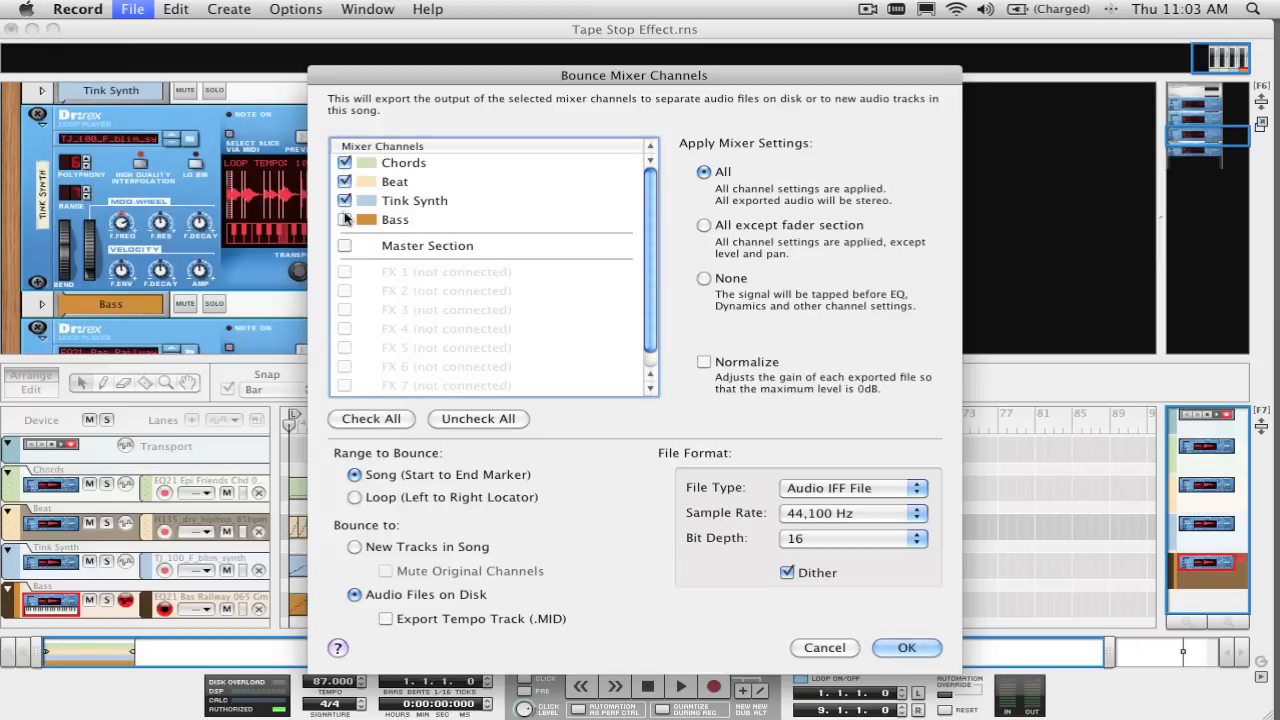
left_click(345, 219)
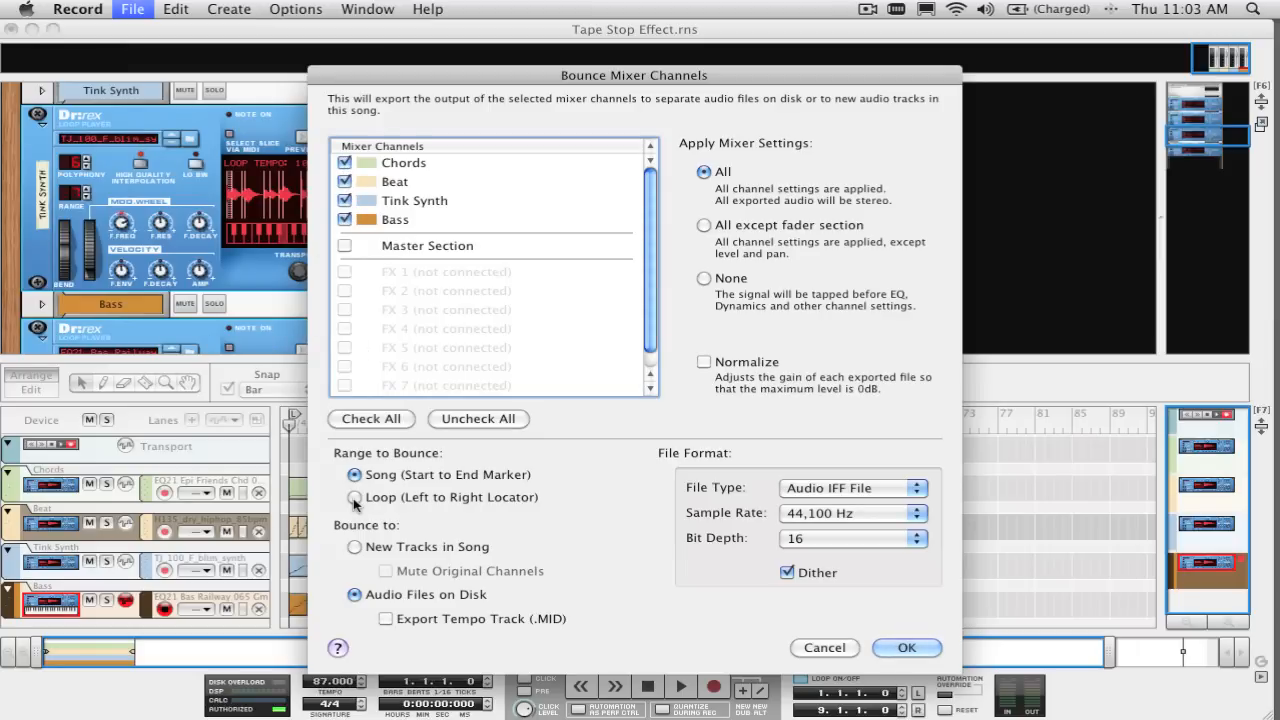
left_click(354, 497)
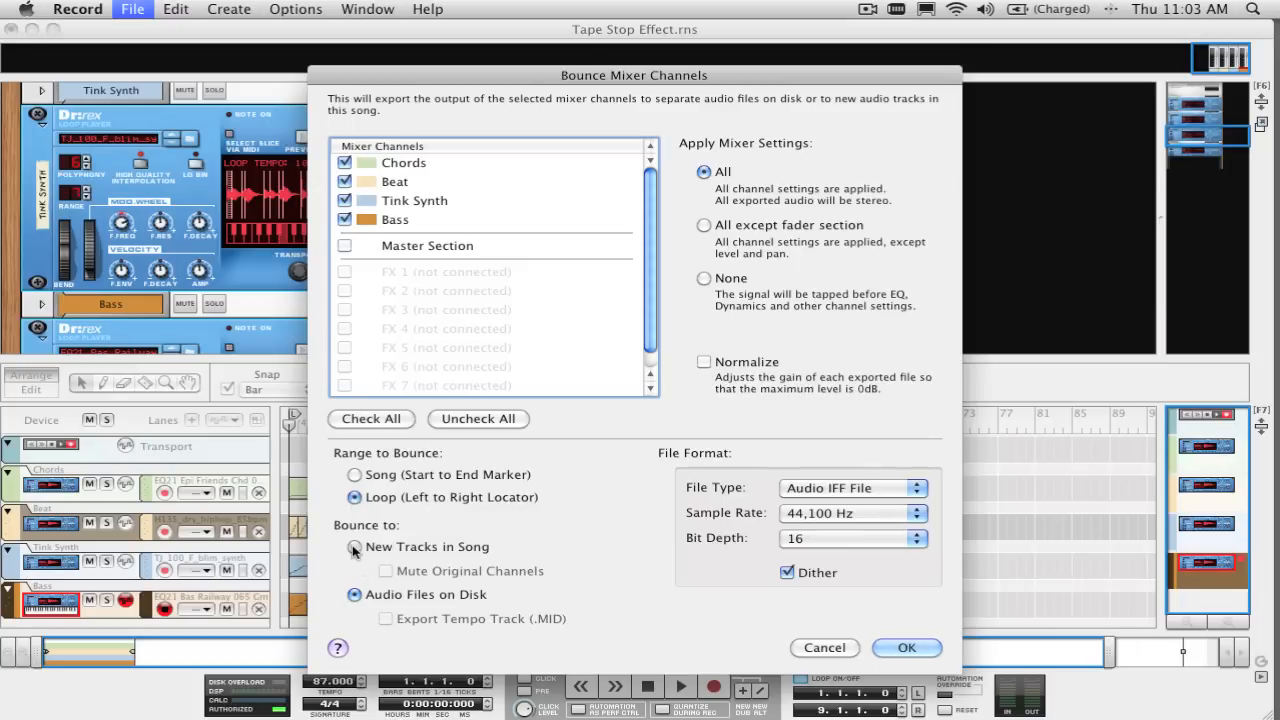
left_click(824, 647)
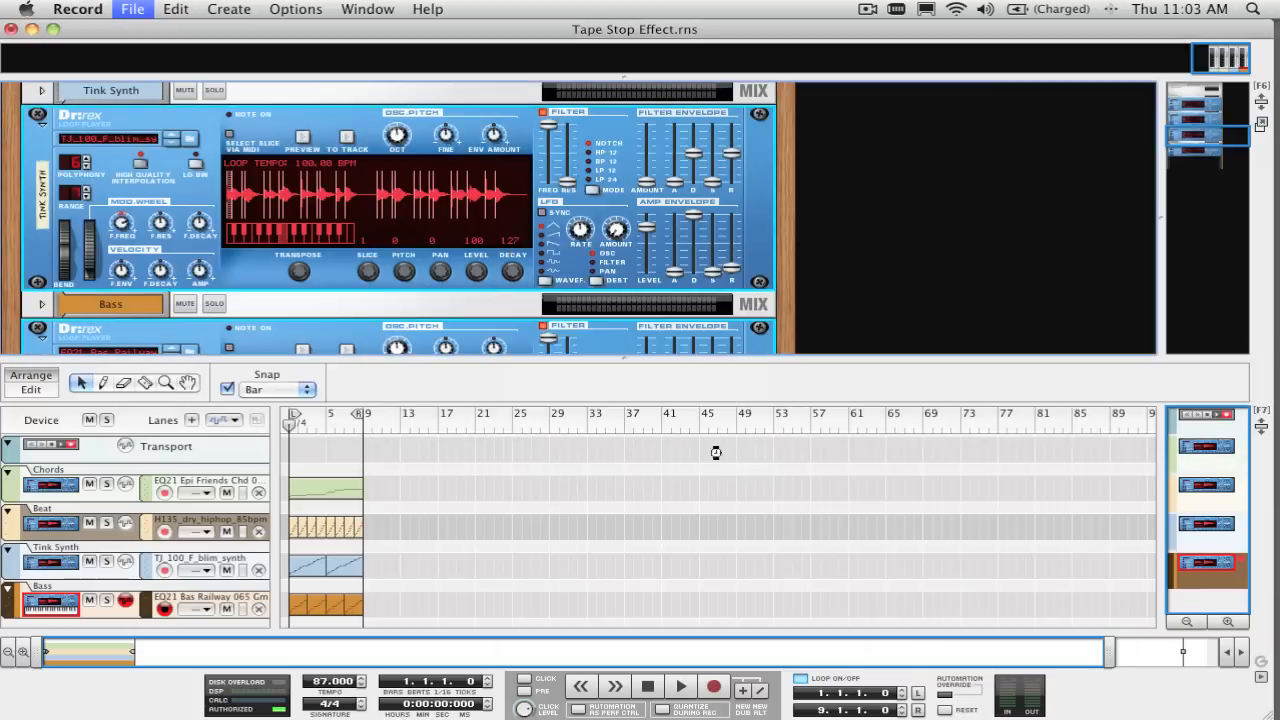
mouse_move(562, 391)
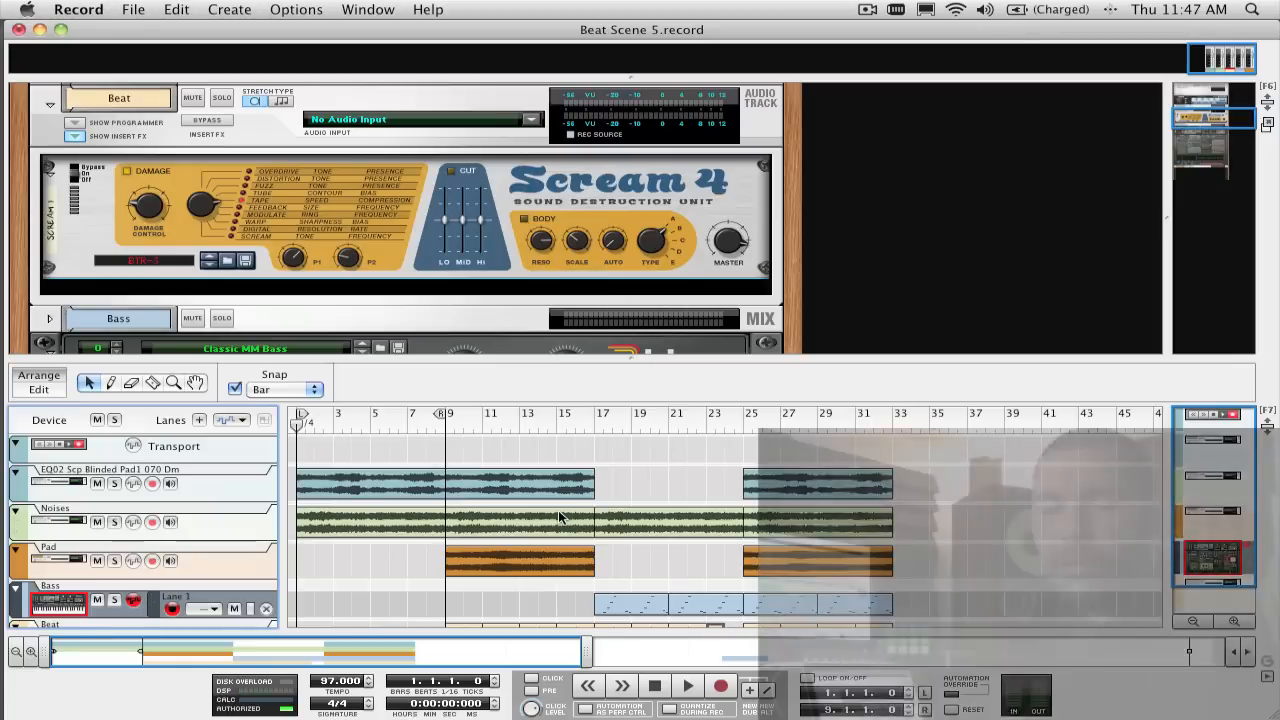
Start playback of the Beat Scene 5 song with its pad, noise and bass clips.
left_click(687, 685)
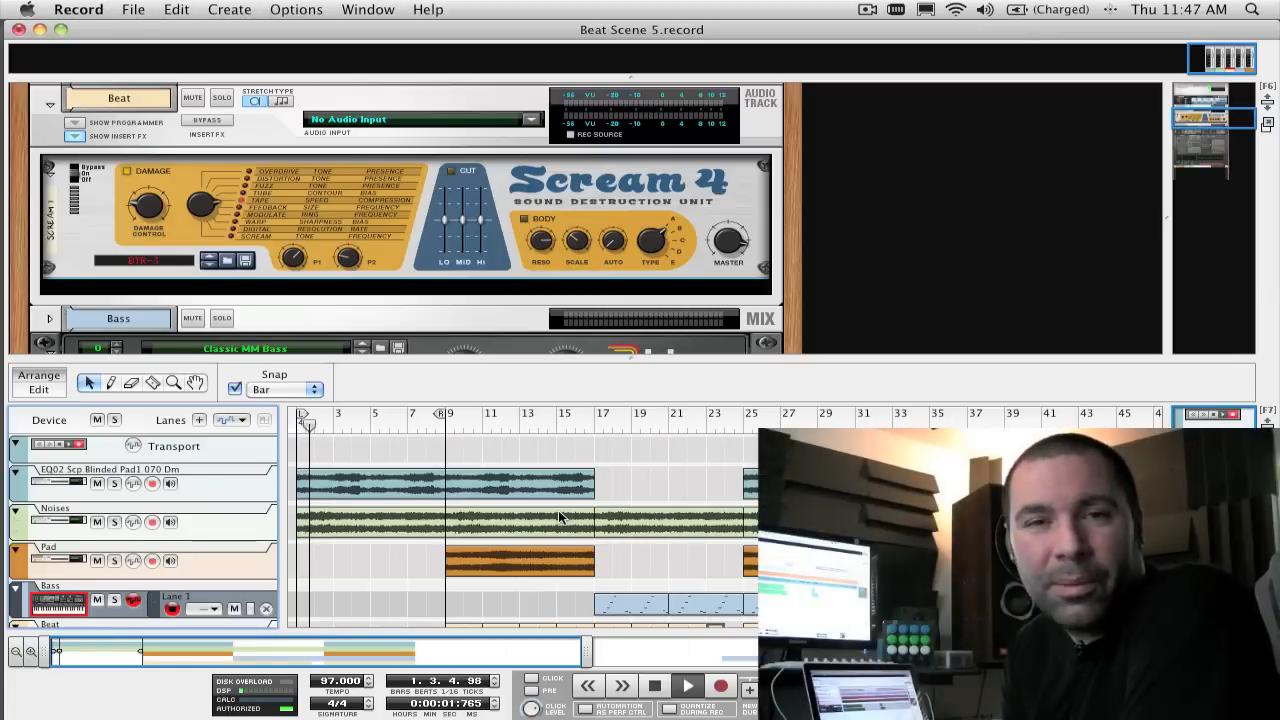
left_click(687, 685)
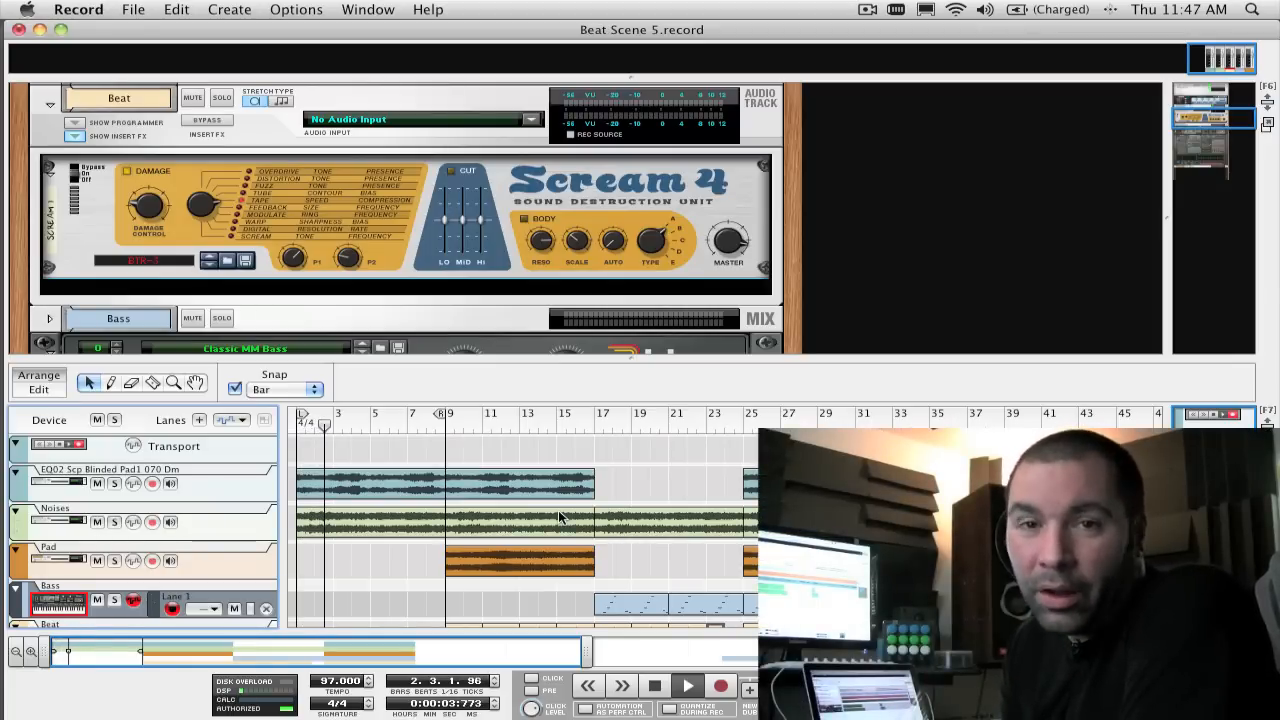